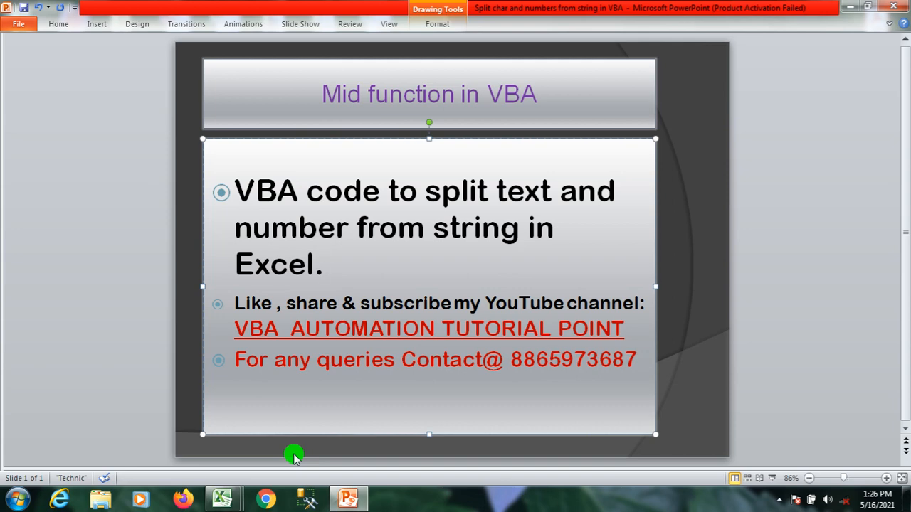
Bring the workbook with the mixed strings to the front from the taskbar
click(324, 264)
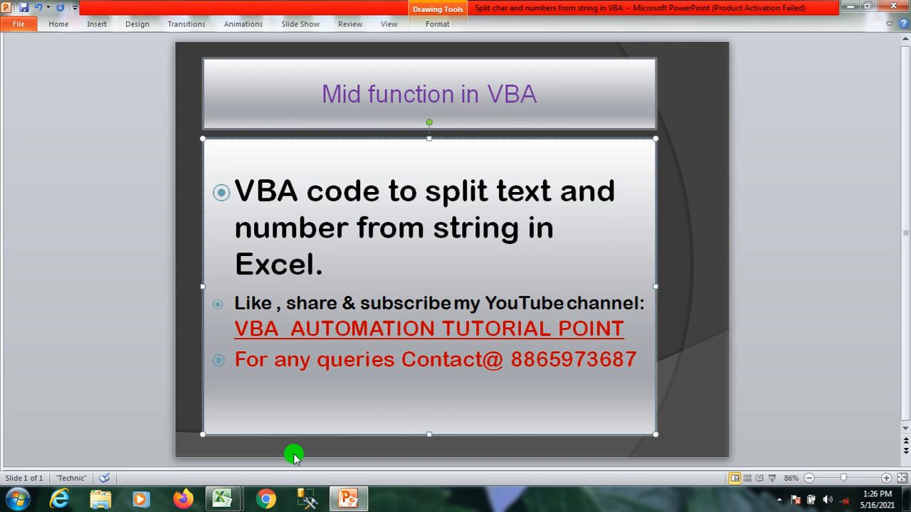
click(324, 264)
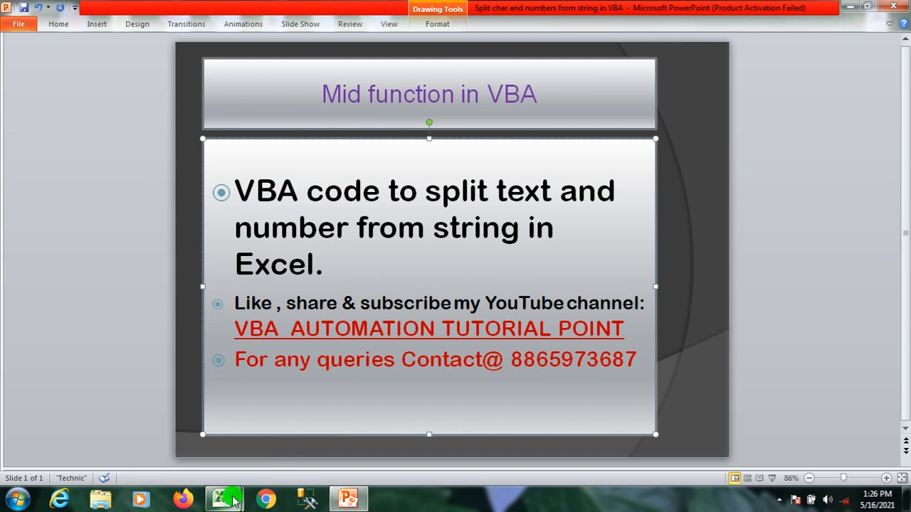
click(225, 498)
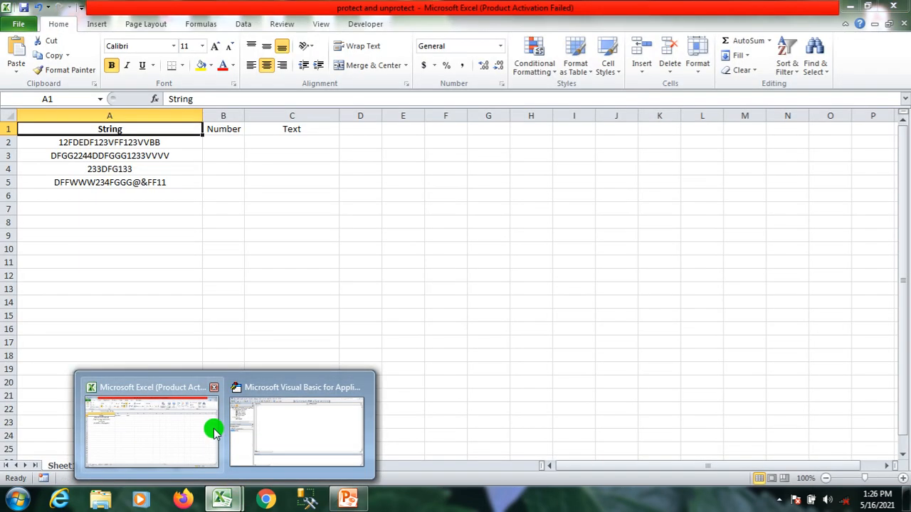
click(151, 427)
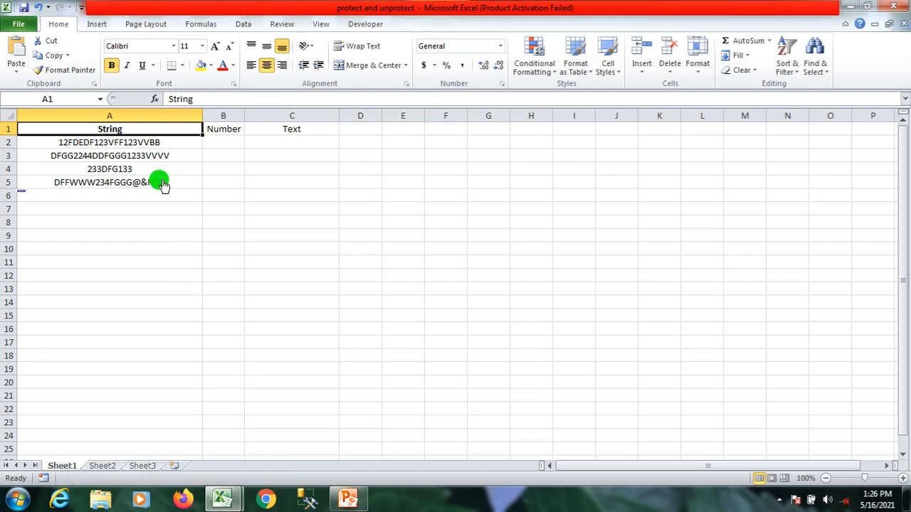
Review the first string in A2 and the empty Number (B2) and Text (C2) cells
click(110, 155)
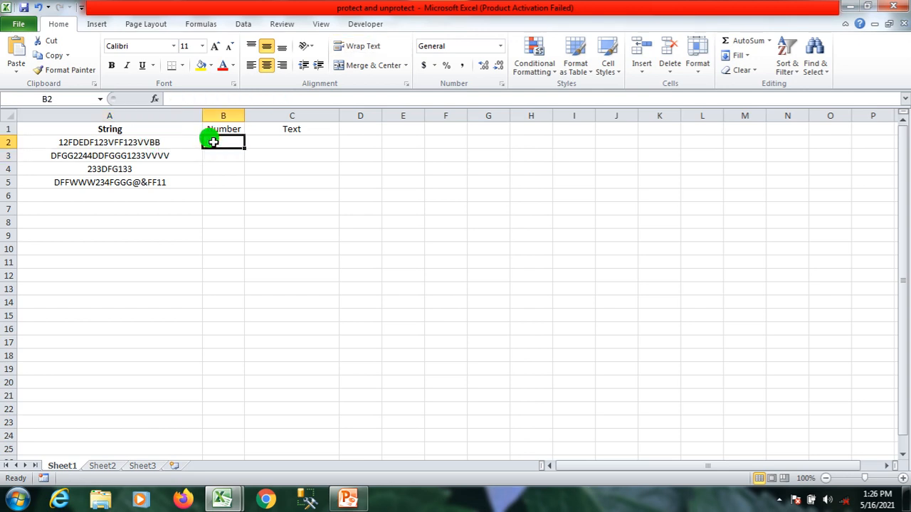
click(110, 142)
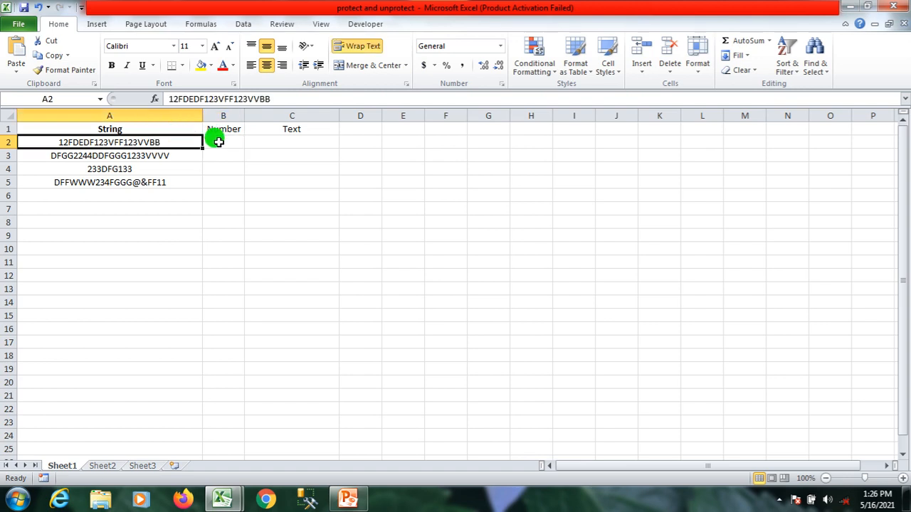
click(222, 142)
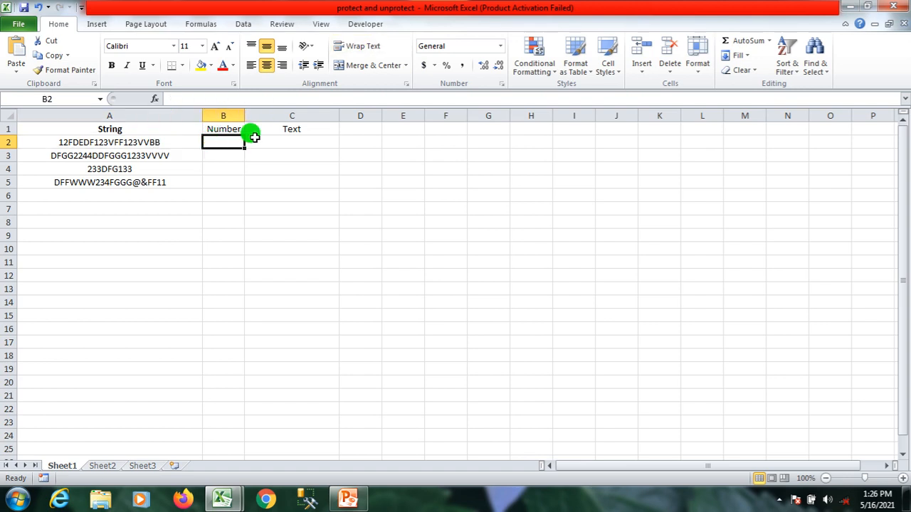
click(292, 142)
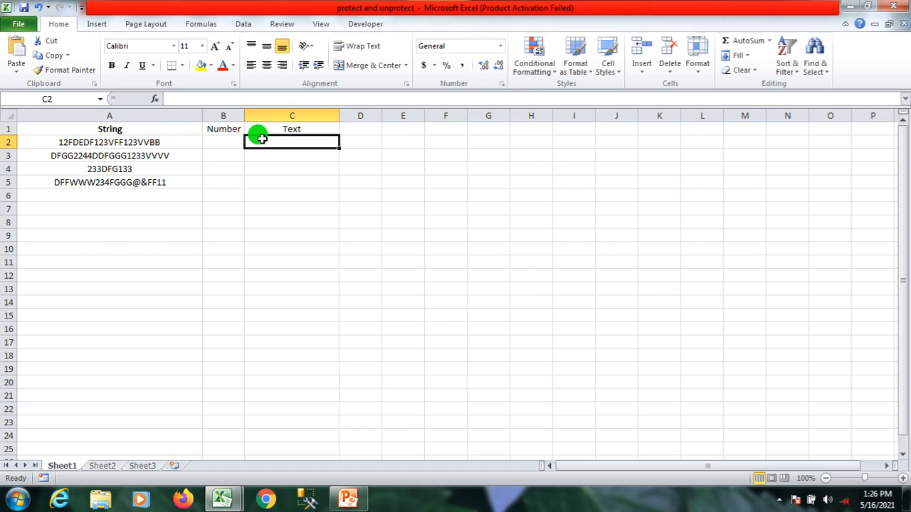
mouse_move(140, 370)
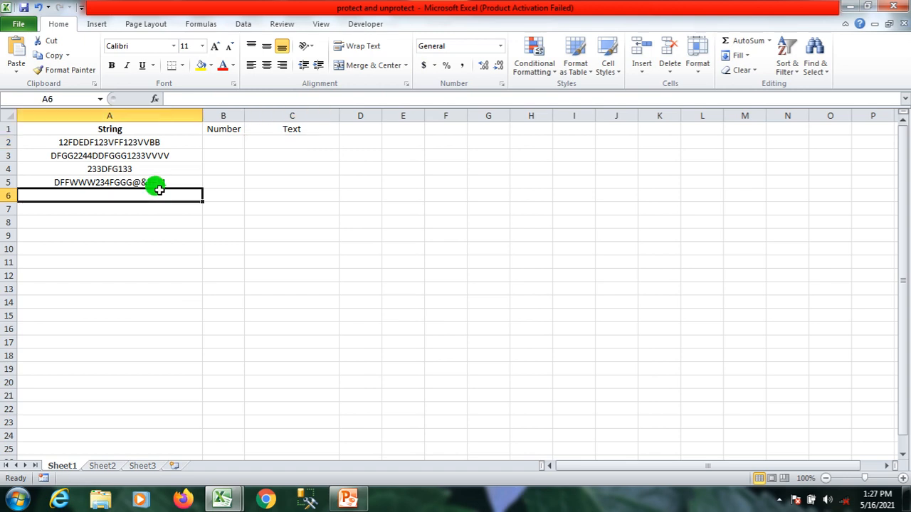
mouse_move(225, 498)
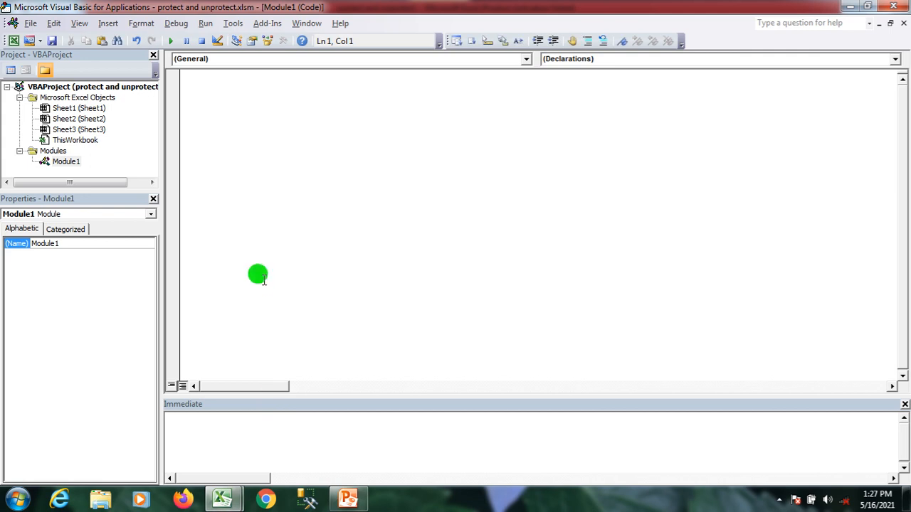
Start Sub split() and declare sht As Worksheet
text(su)
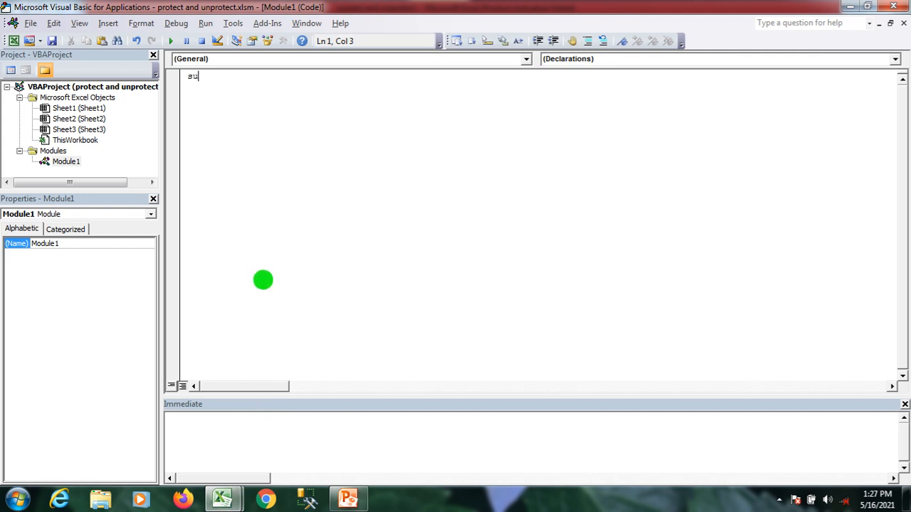
text(b)
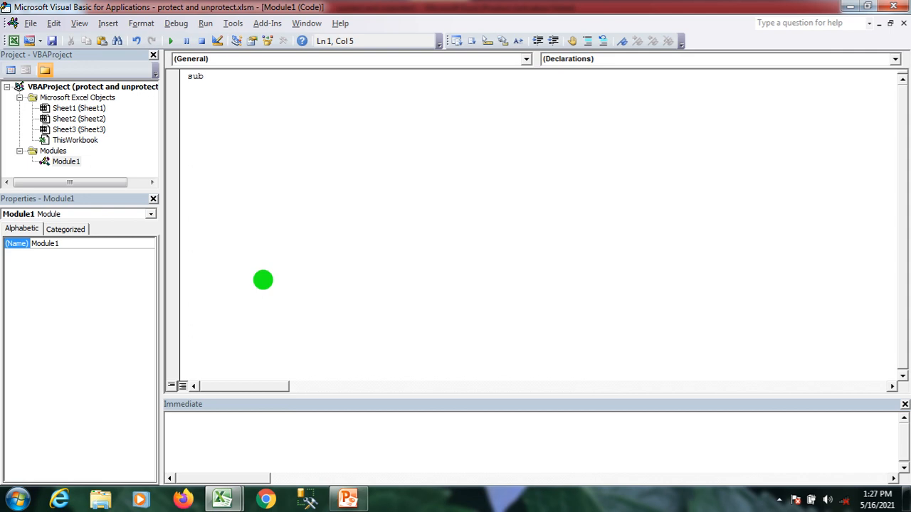
text(split()
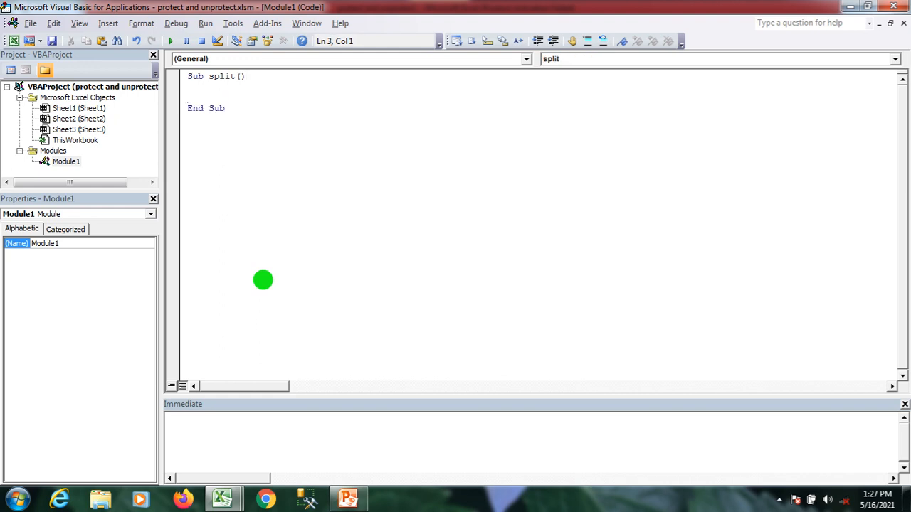
text(dim)
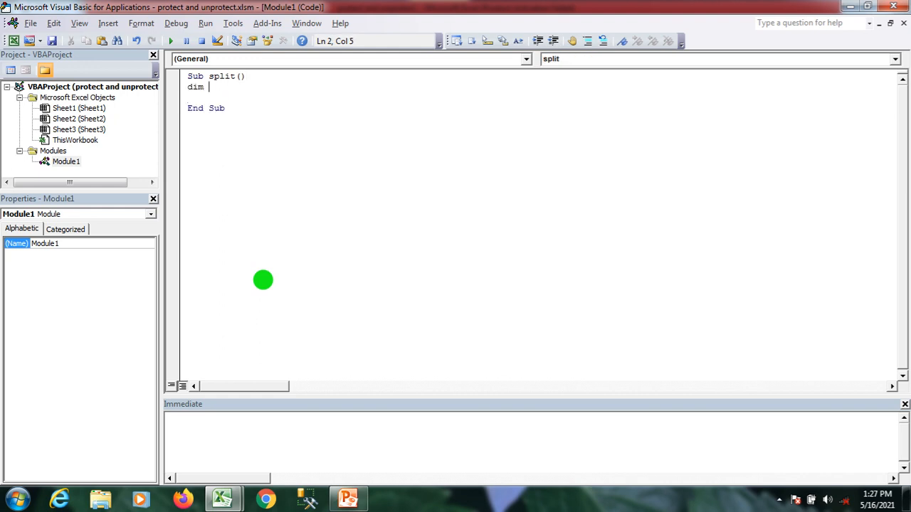
text(sht a)
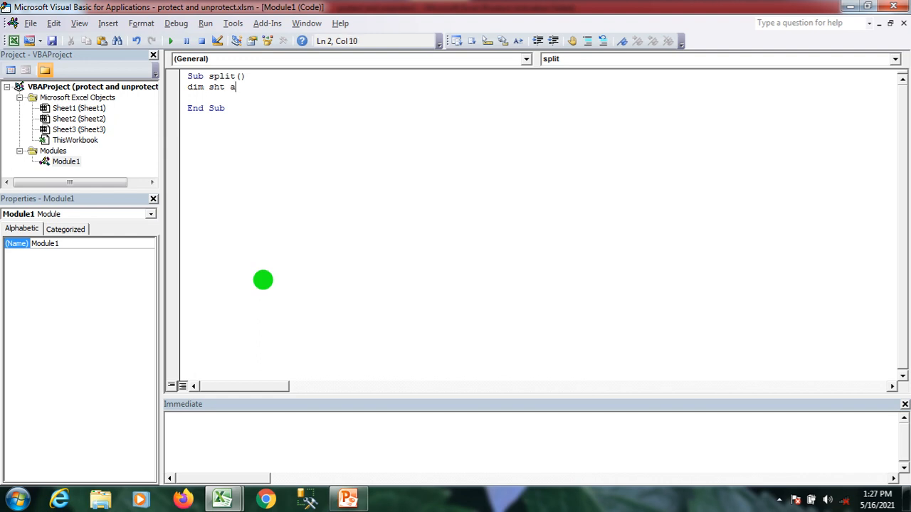
text(s Worksheet)
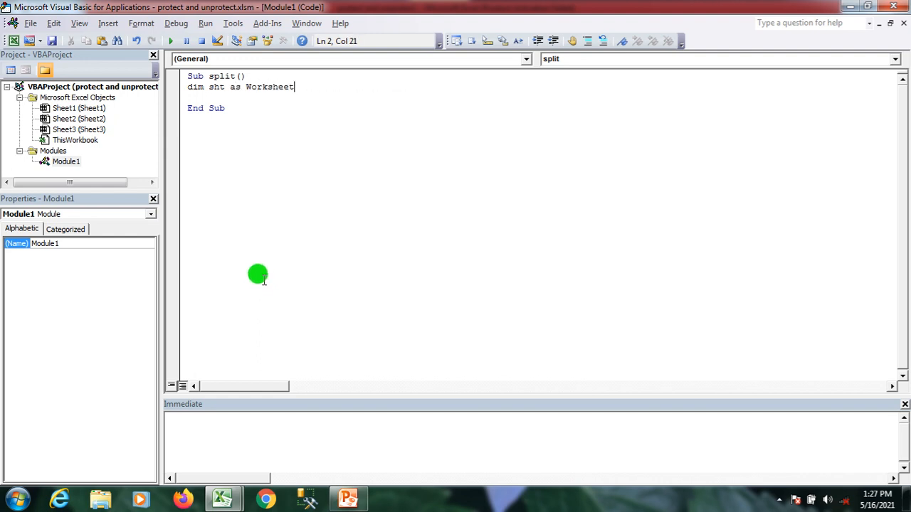
Set sht = ThisWorkbook.Sheets(1) and begin the row loop 'For i = 2 To'
text(set)
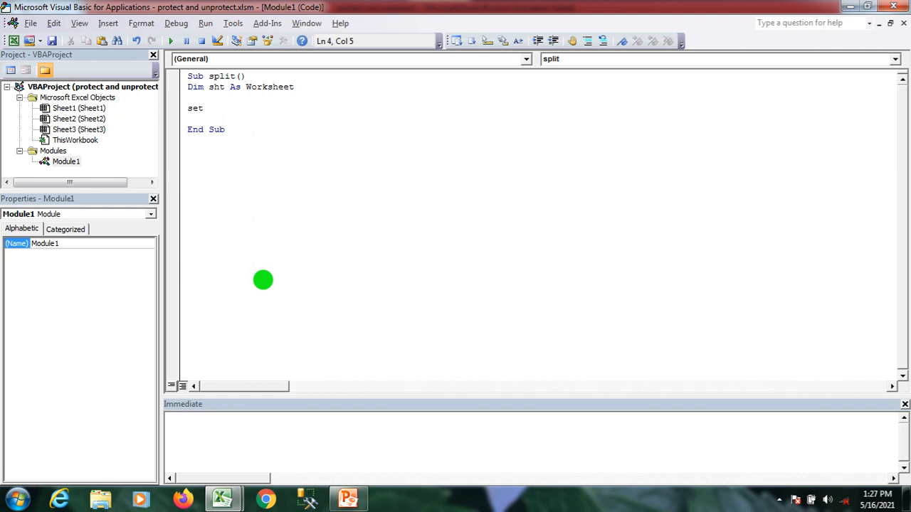
text(sht=)
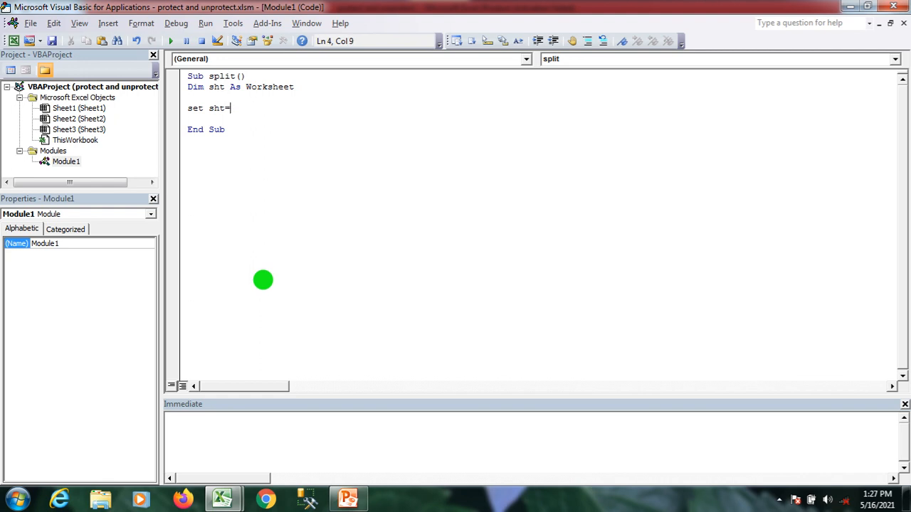
text(this)
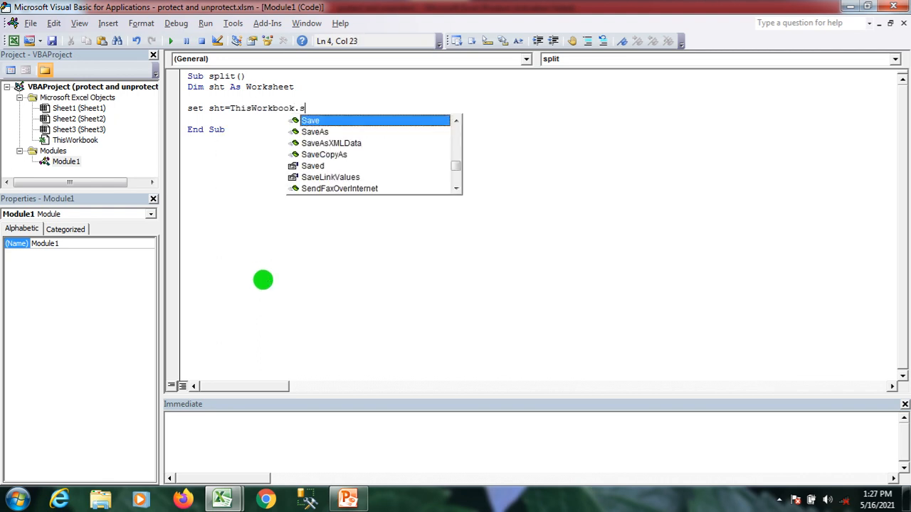
text(haredWor)
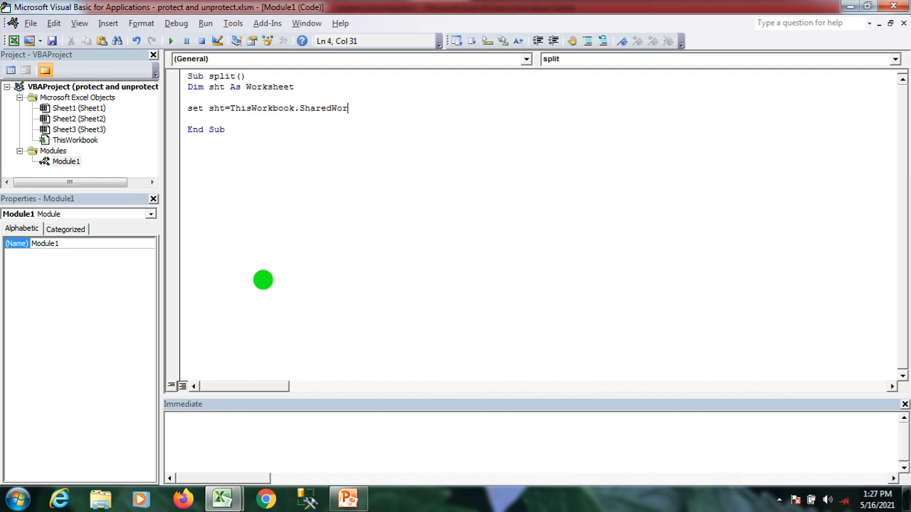
text(Sheets(1)
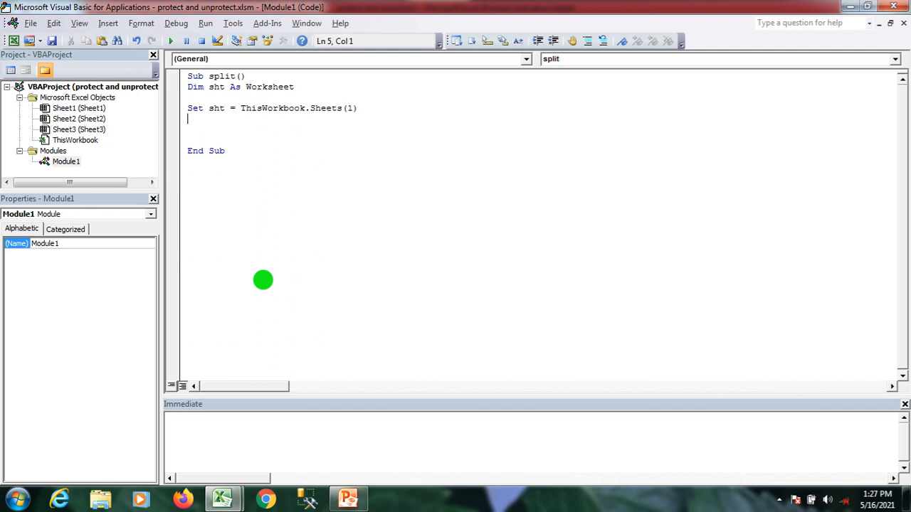
key(enter)
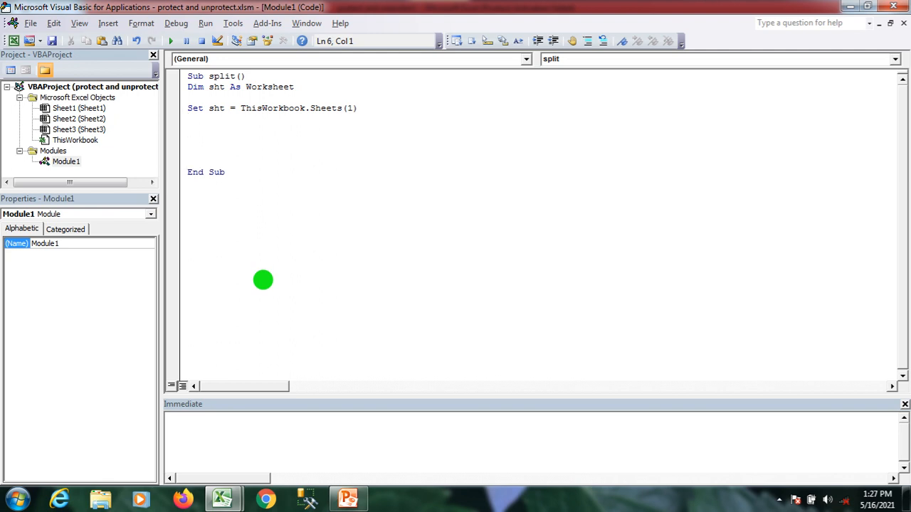
text(for i=)
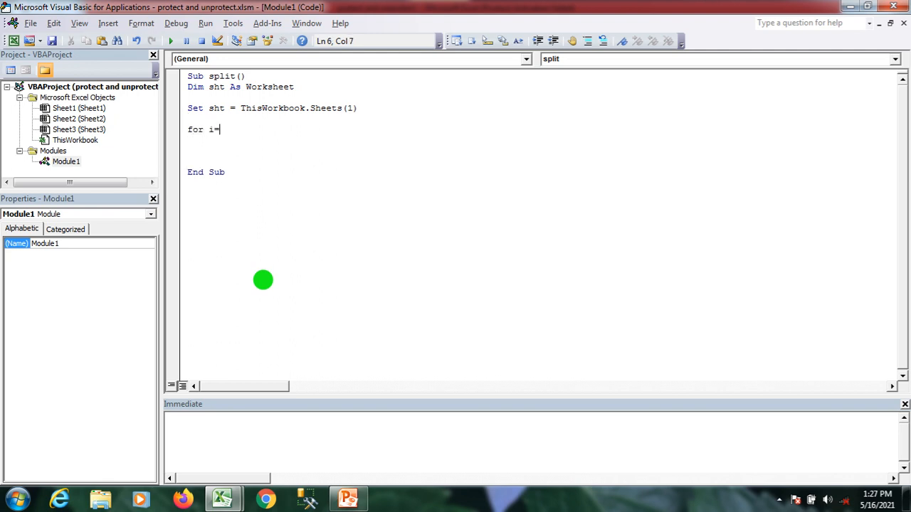
text(2 to)
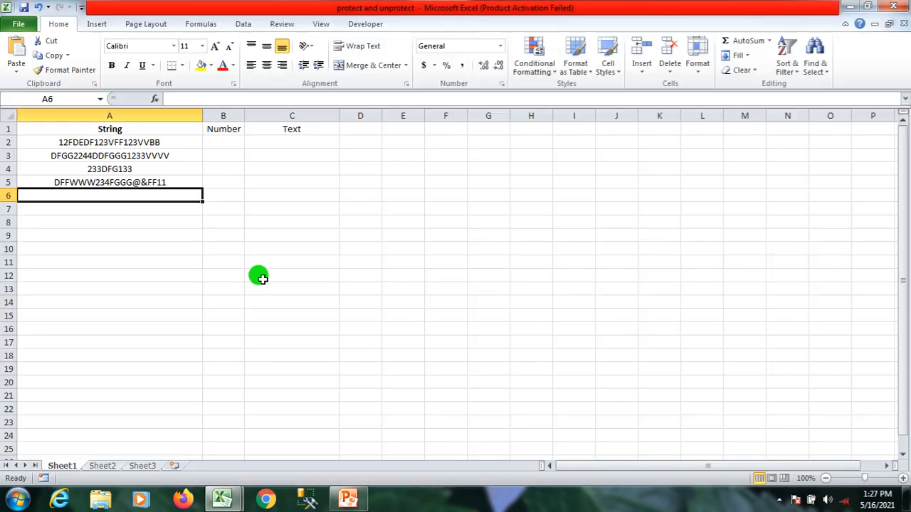
Select the source strings A2:A5 to count the rows for the loop
click(109, 142)
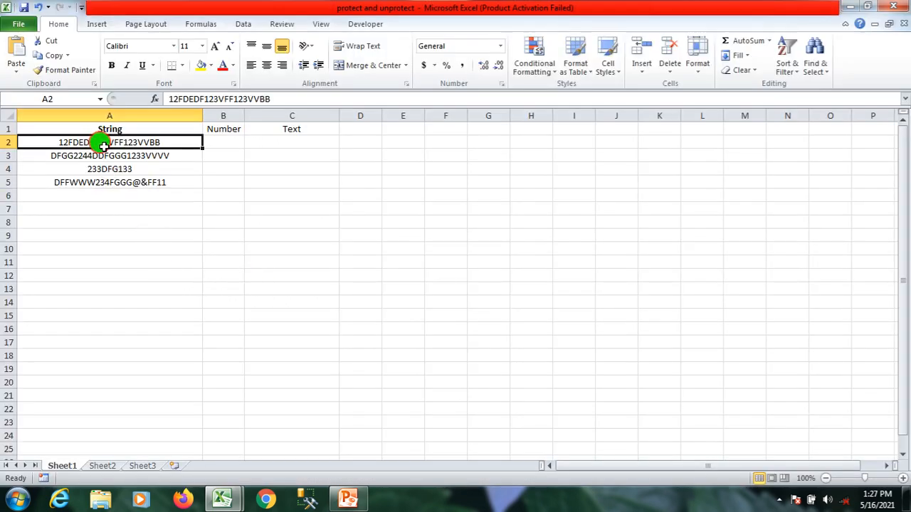
drag(109, 142, 109, 182)
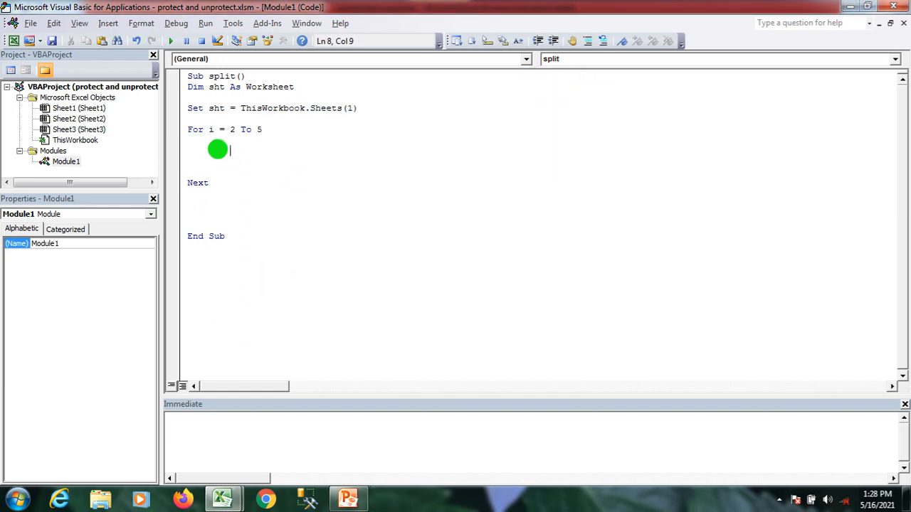
Store the string length with len_text = Len(sht.Cells(i, 1)), fixing the compile error
text(len)
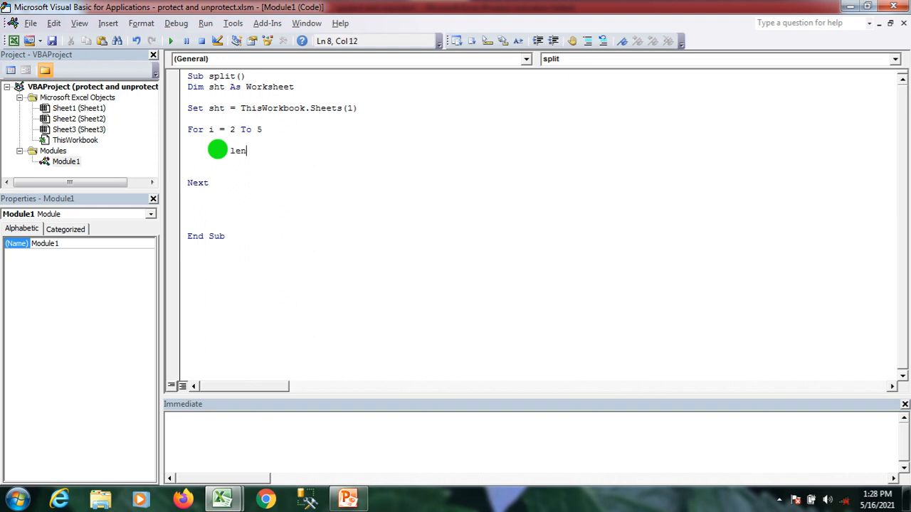
text(_text)
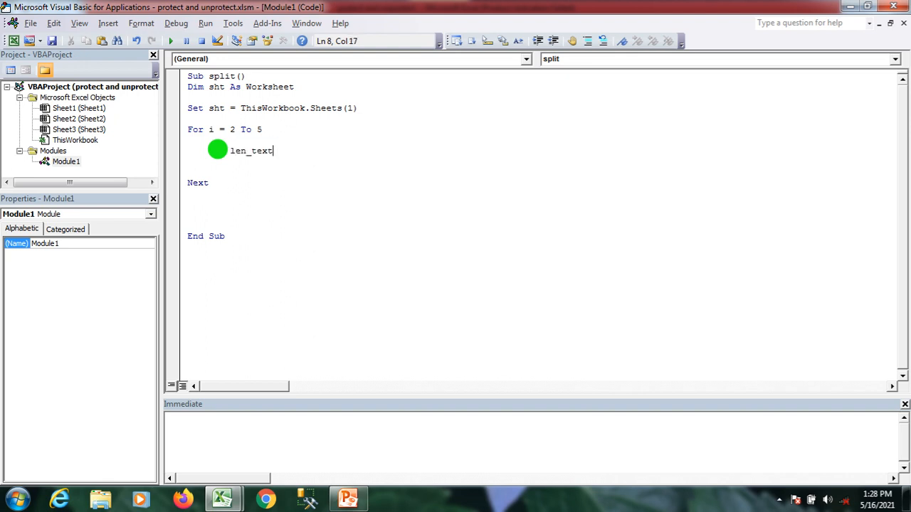
text(=len)
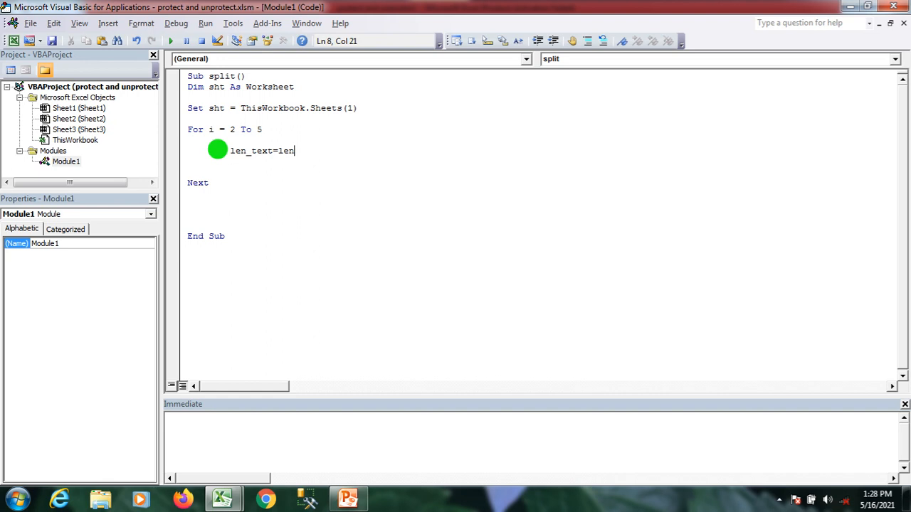
text((sht)
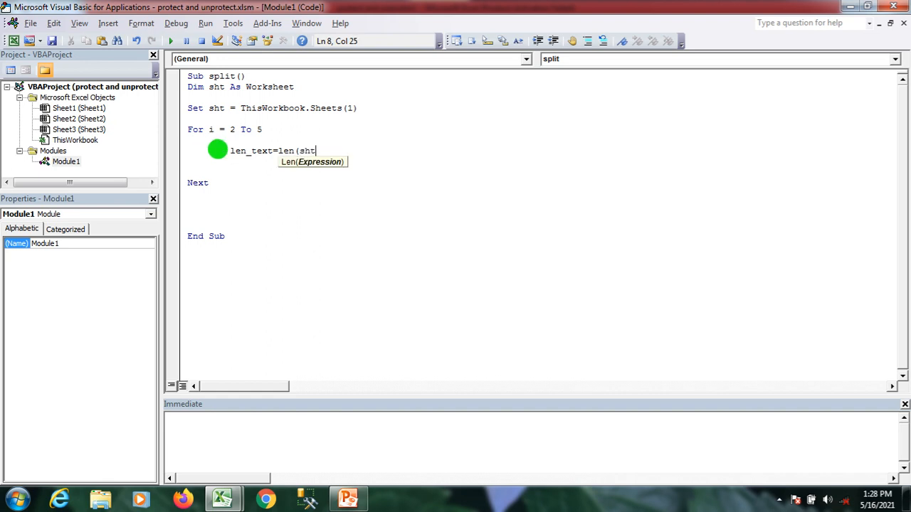
text(.)
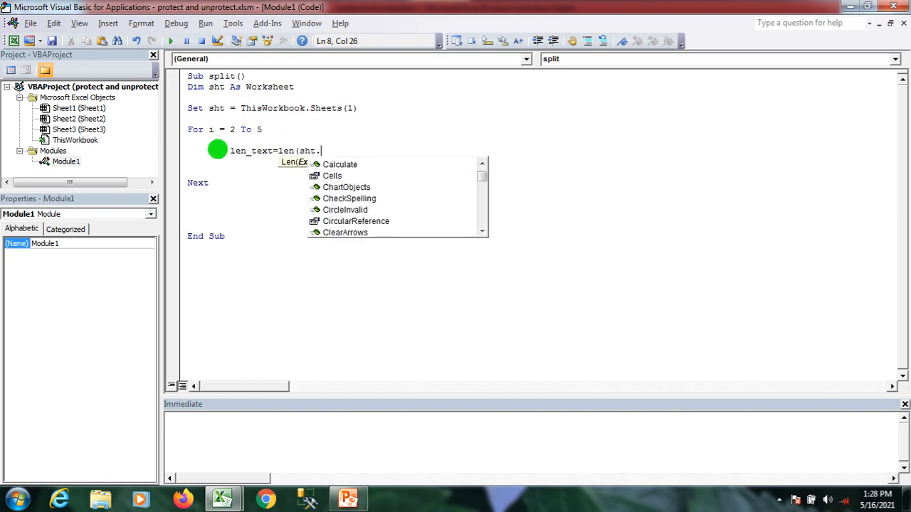
text(Cells()
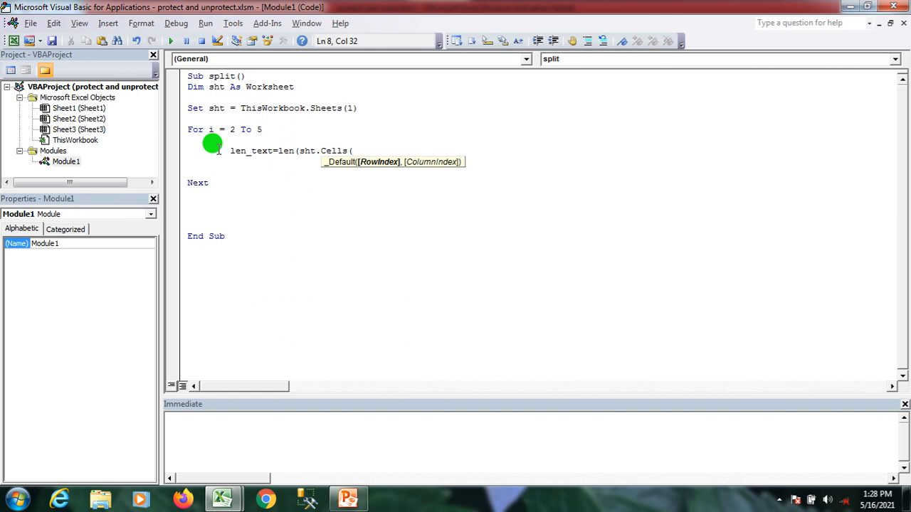
text(i,1)
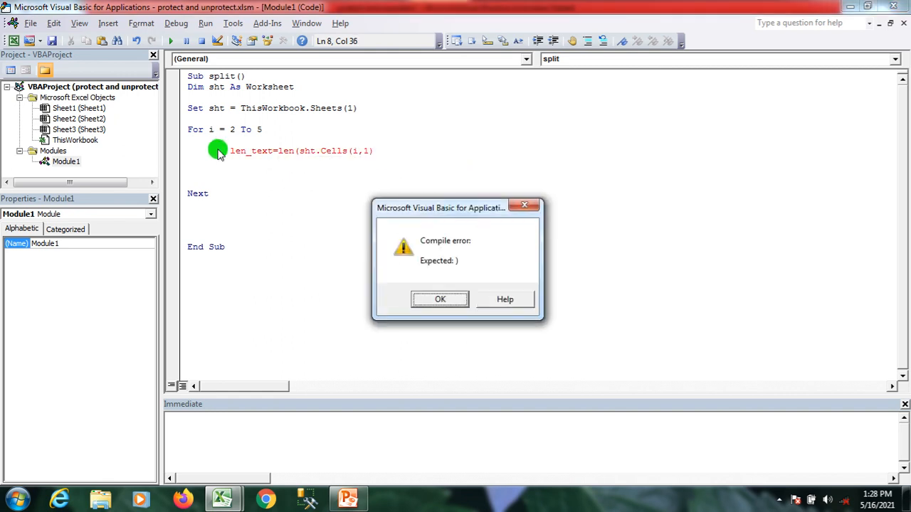
click(438, 299)
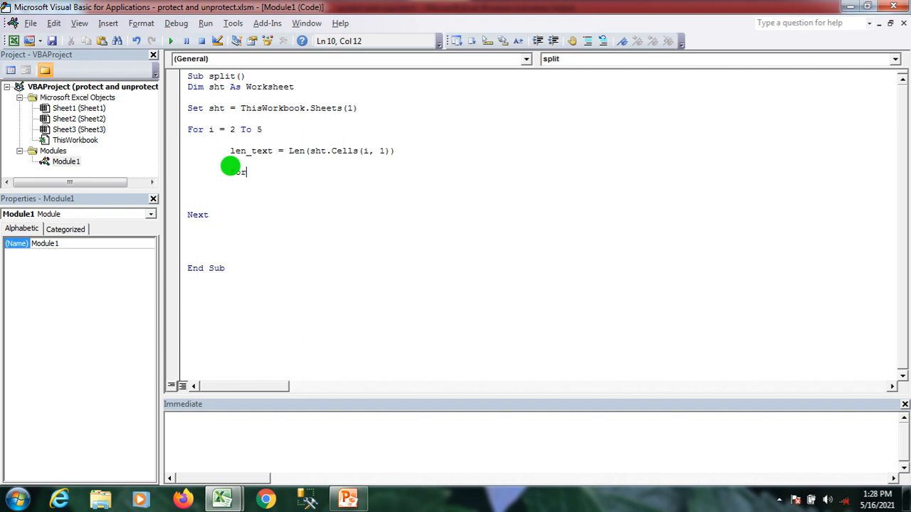
Add the character loop For j = 1 To len_text
text(j)
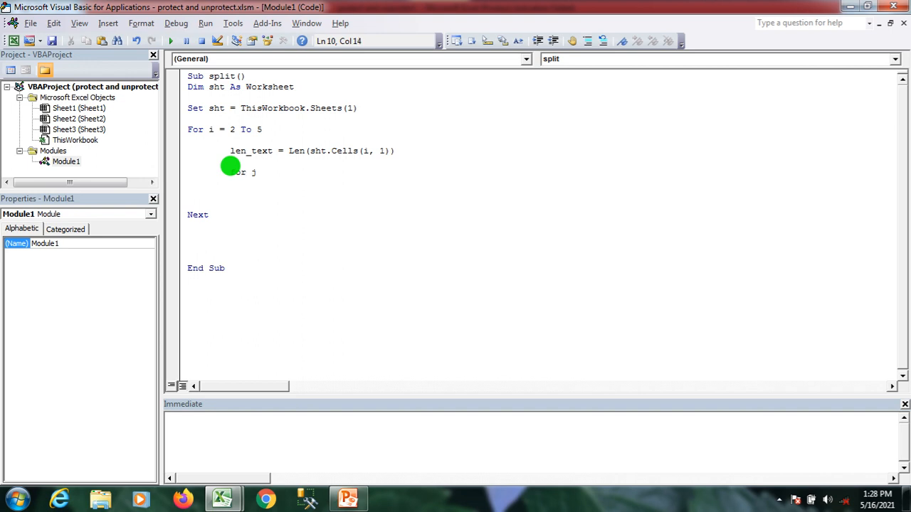
text(=1 to)
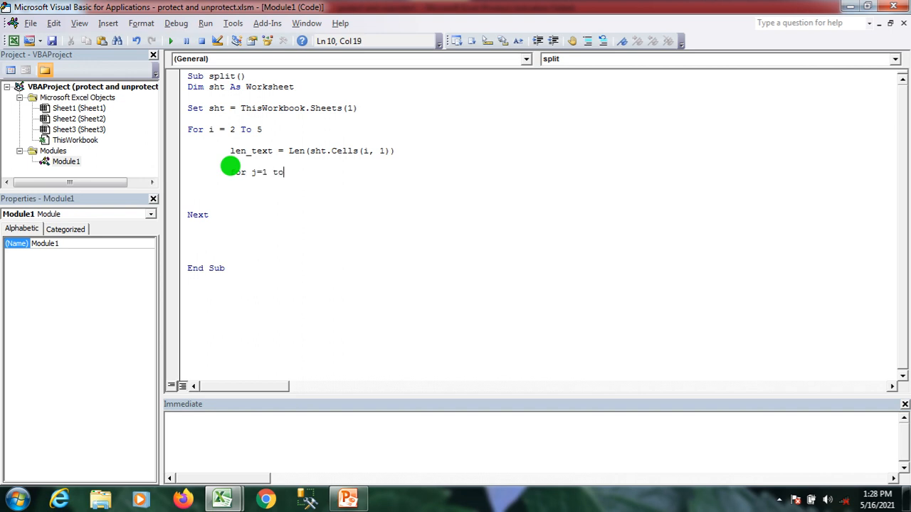
text(len)
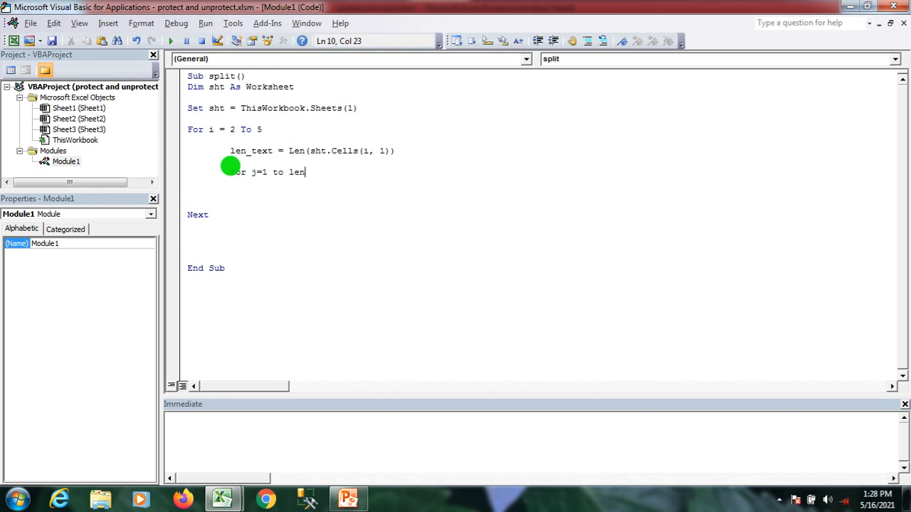
text(_text)
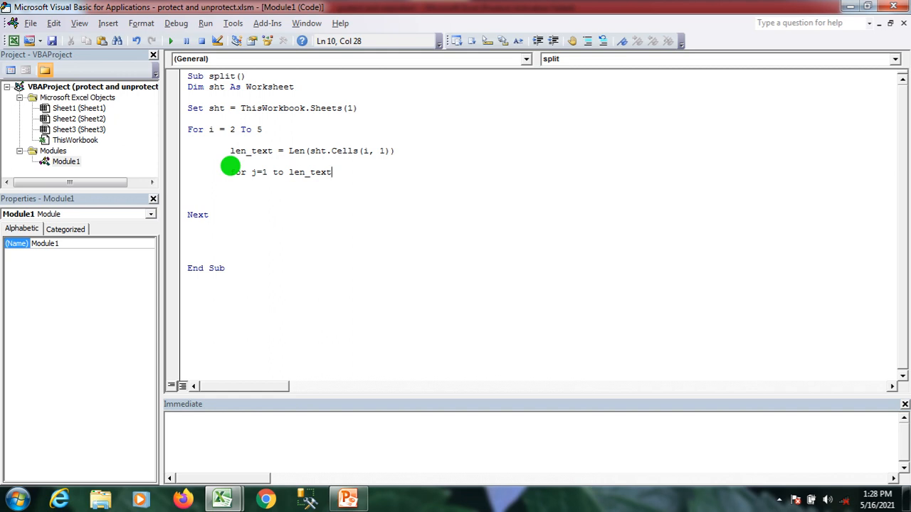
key(enter)
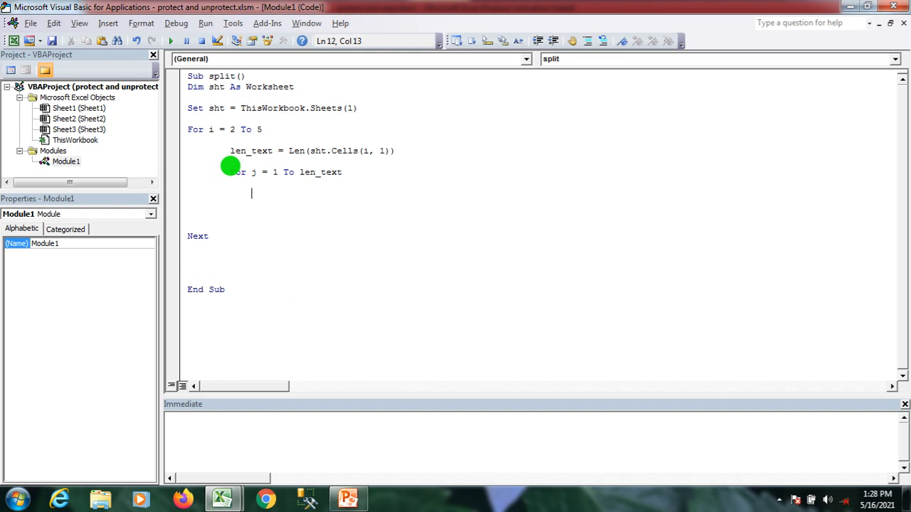
Test each character with If IsNumeric(Mid(sht.Cells(i, 1), j, 1)) Then
text(if)
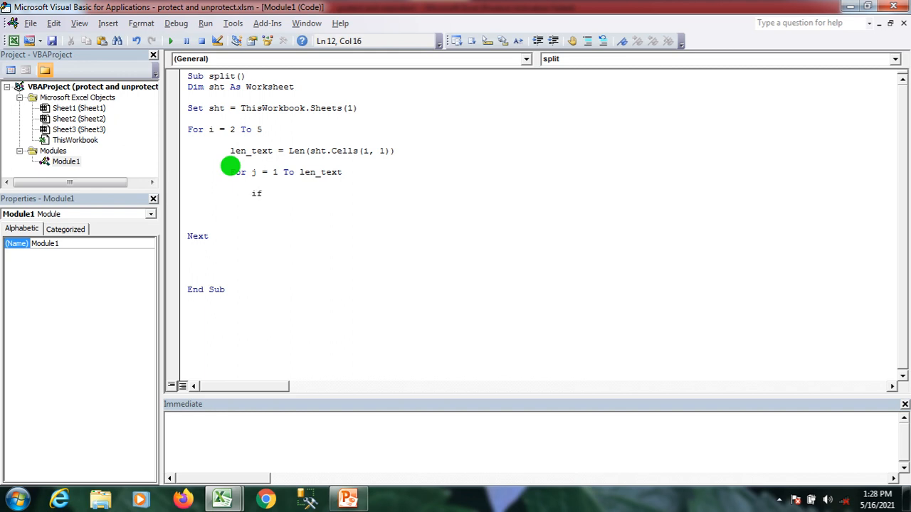
text(isn)
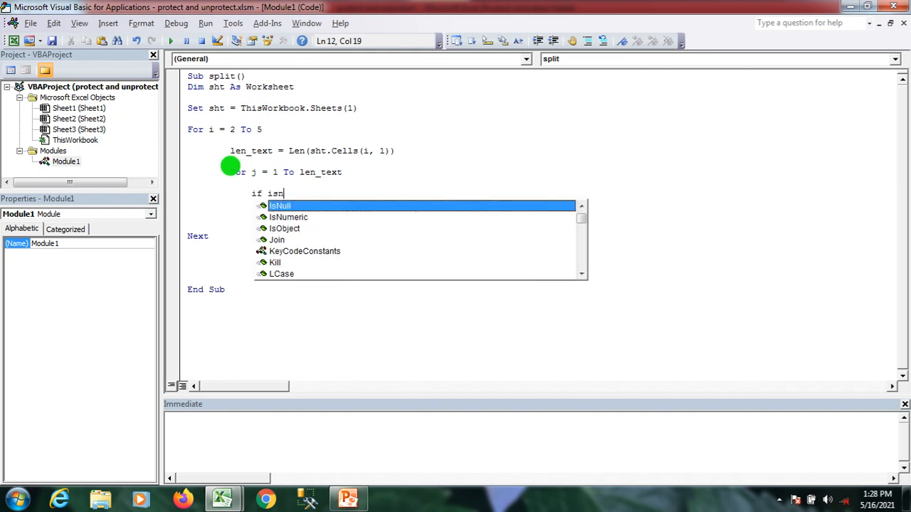
text(umeric)
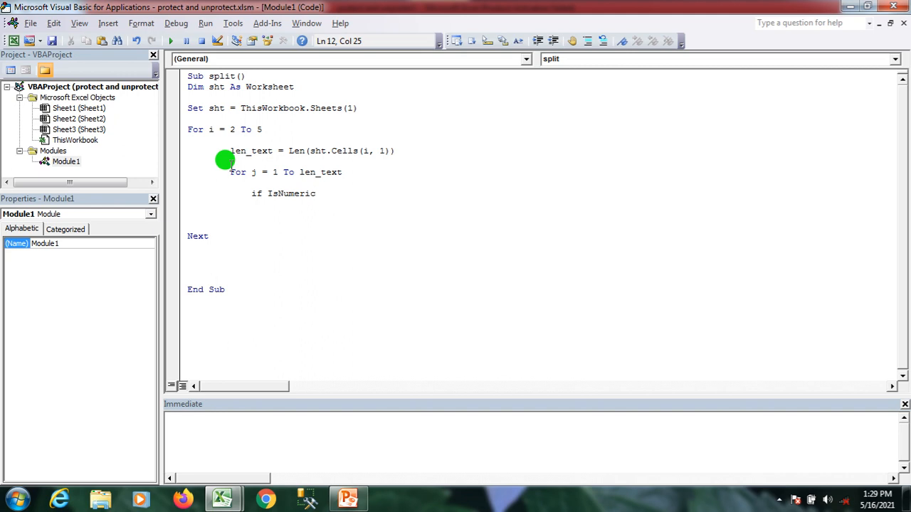
text(()
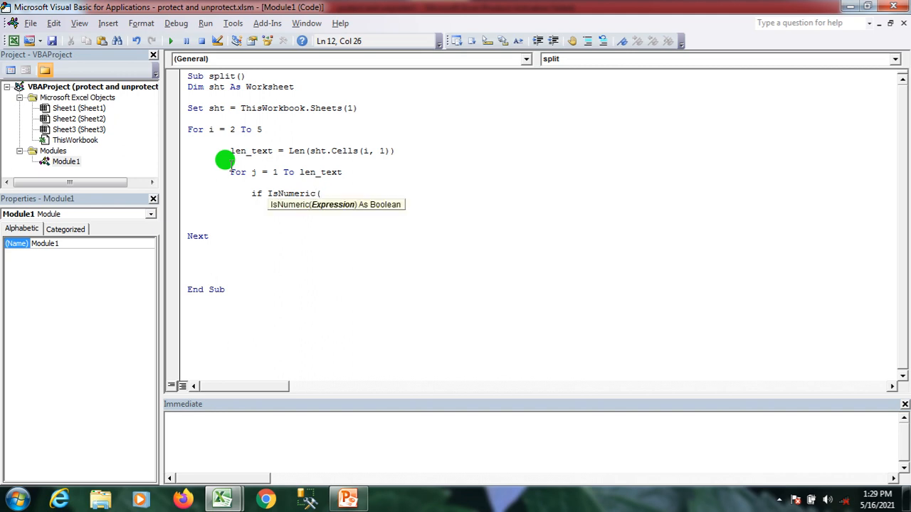
text(mid)
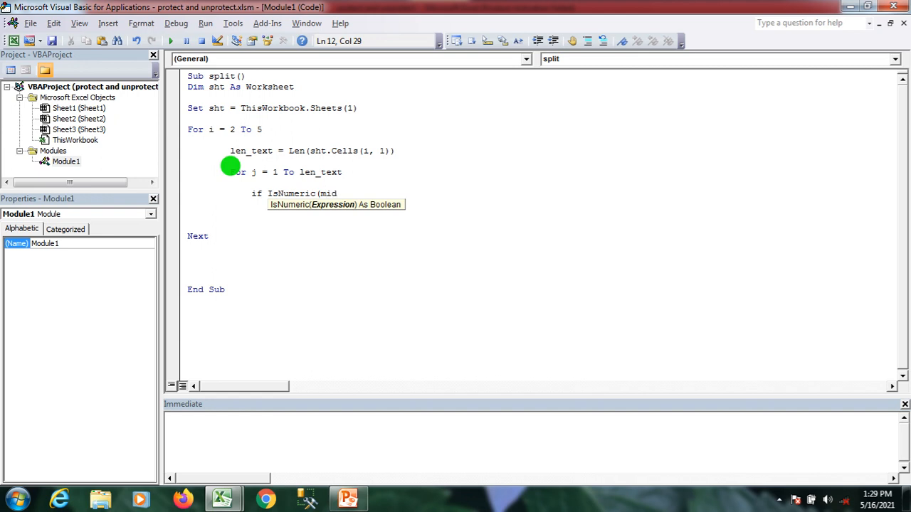
text((s)
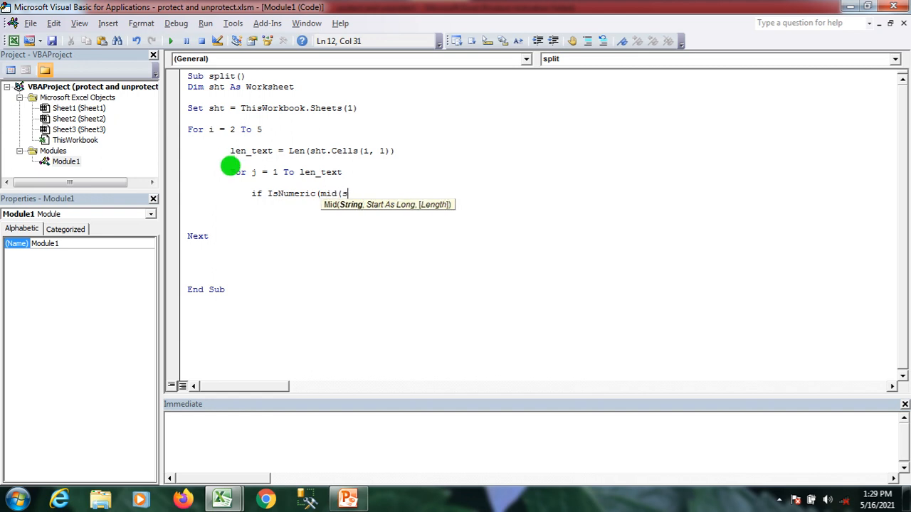
text(ht.ce)
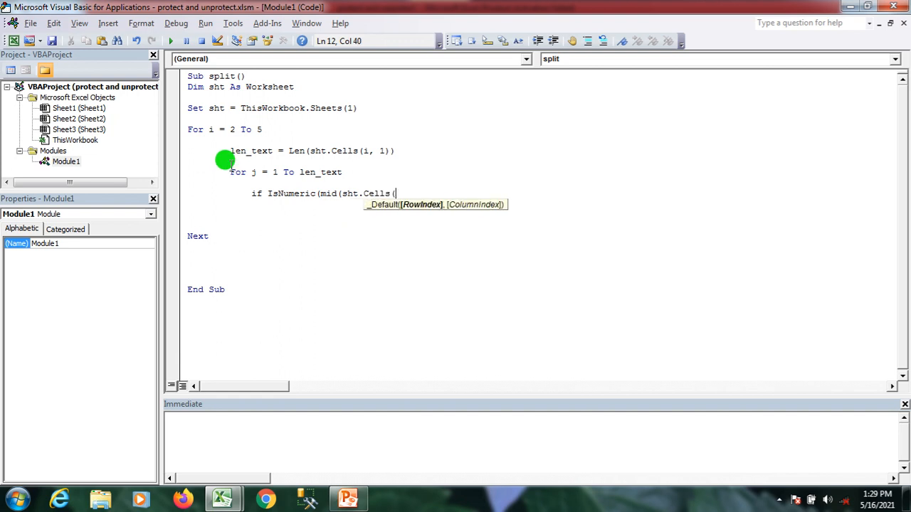
text(i,1)
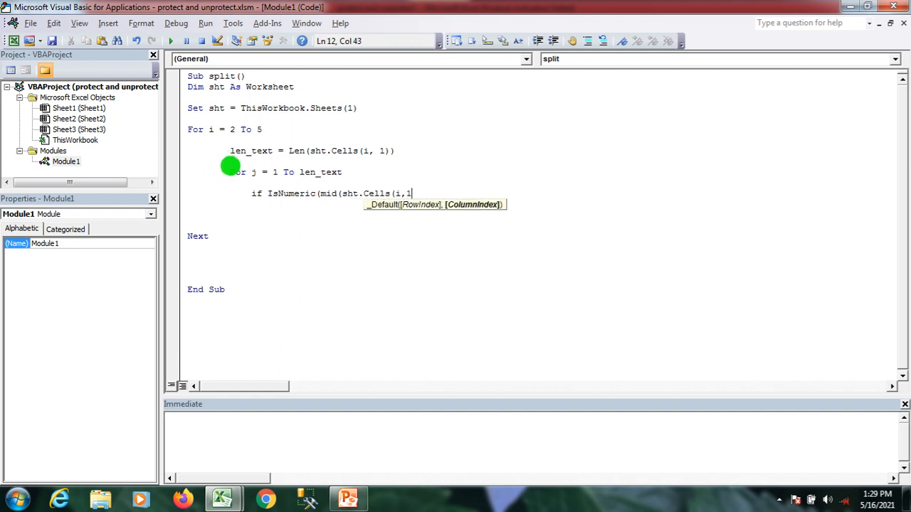
text(),)
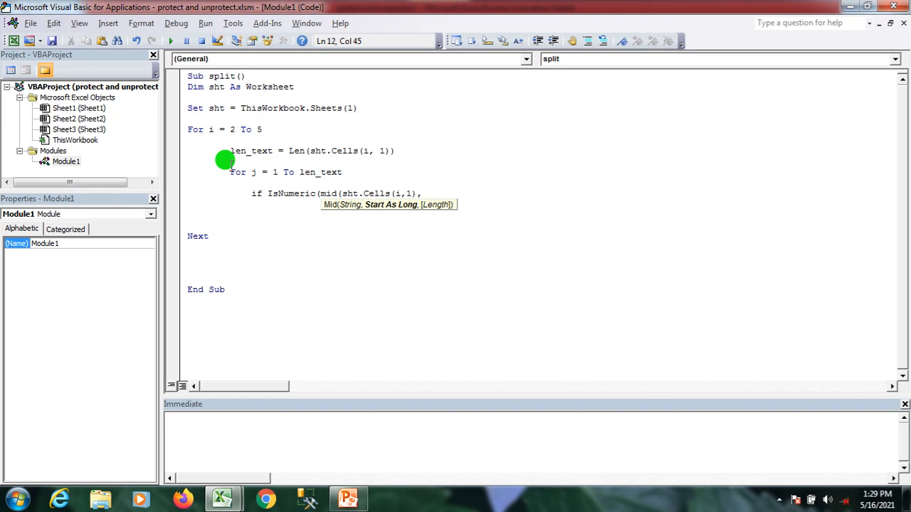
text(j,)
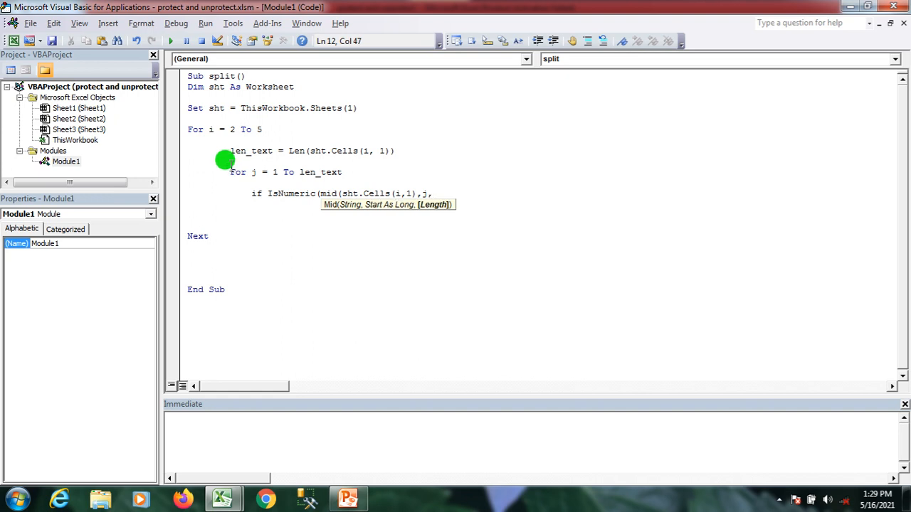
text(1)
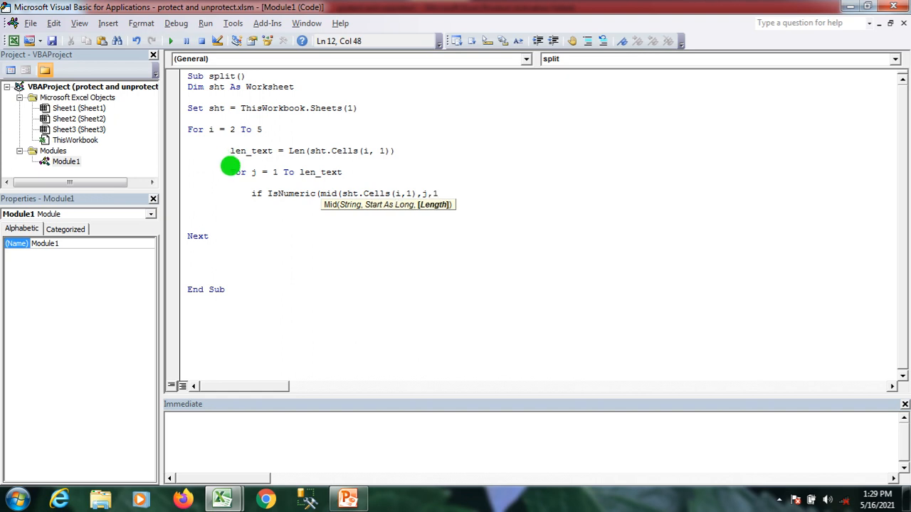
text()) Then)
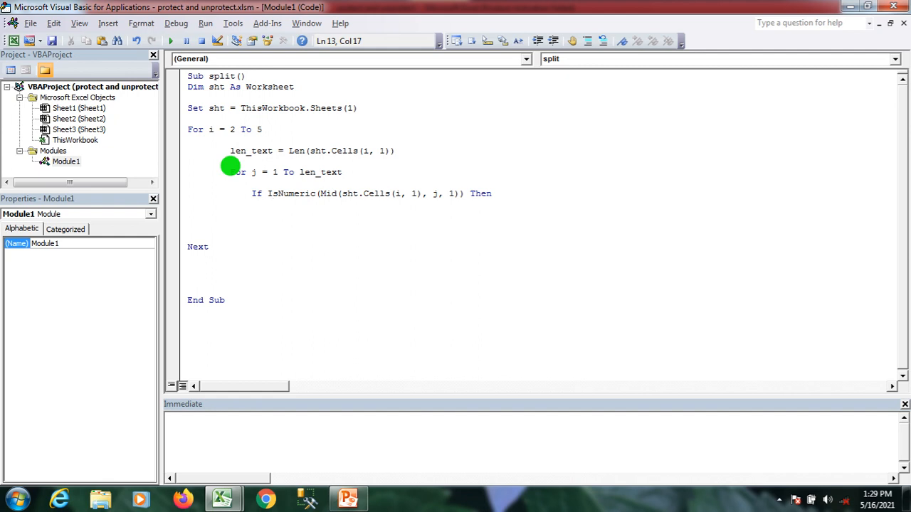
Begin the numeric branch assignment sht.Cells(i, 2) = sht.Cells(i, 2)
text(sht.)
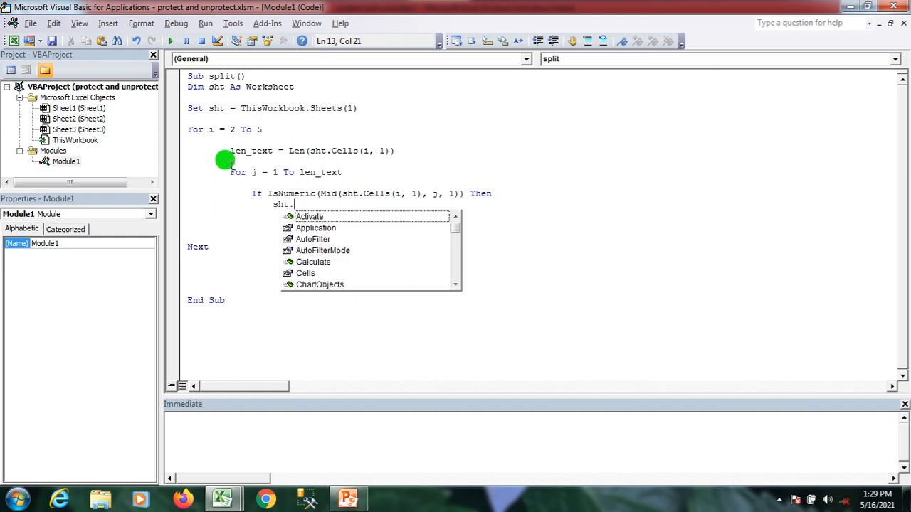
text(Cells()
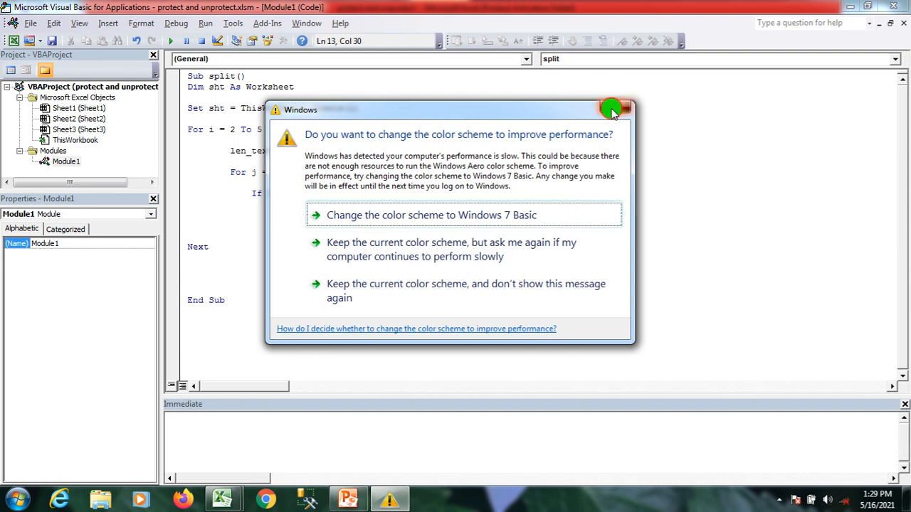
click(612, 108)
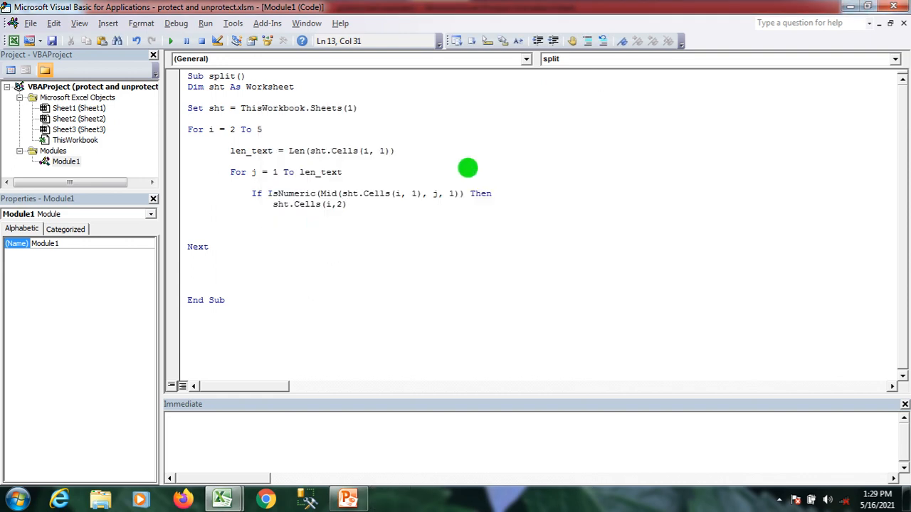
text(=sht)
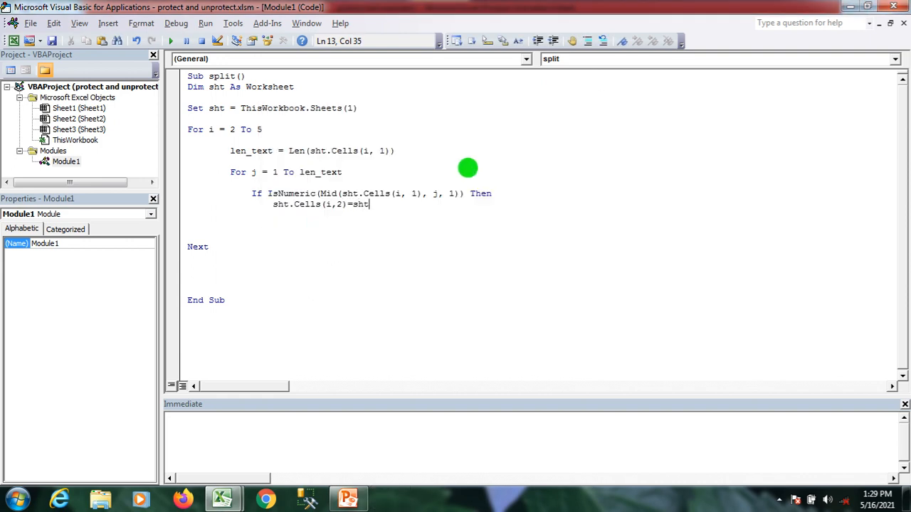
text(.Cells()
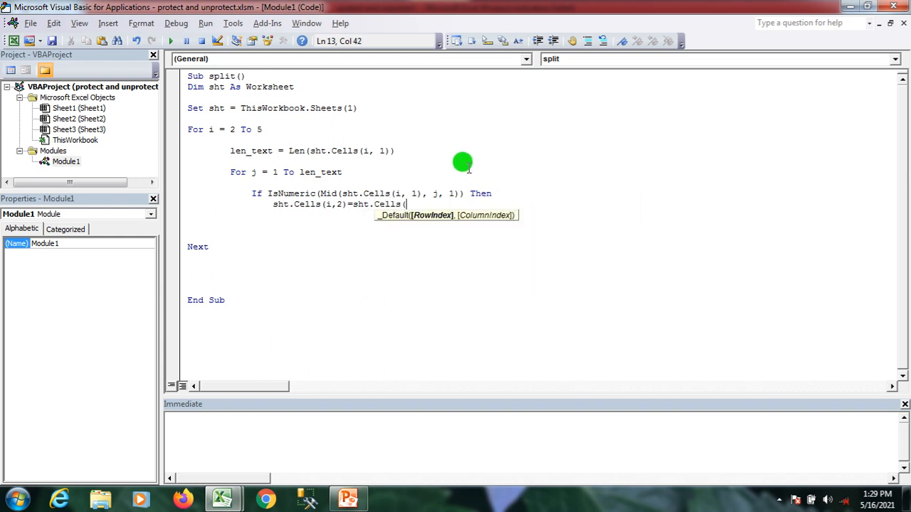
text(i,2)
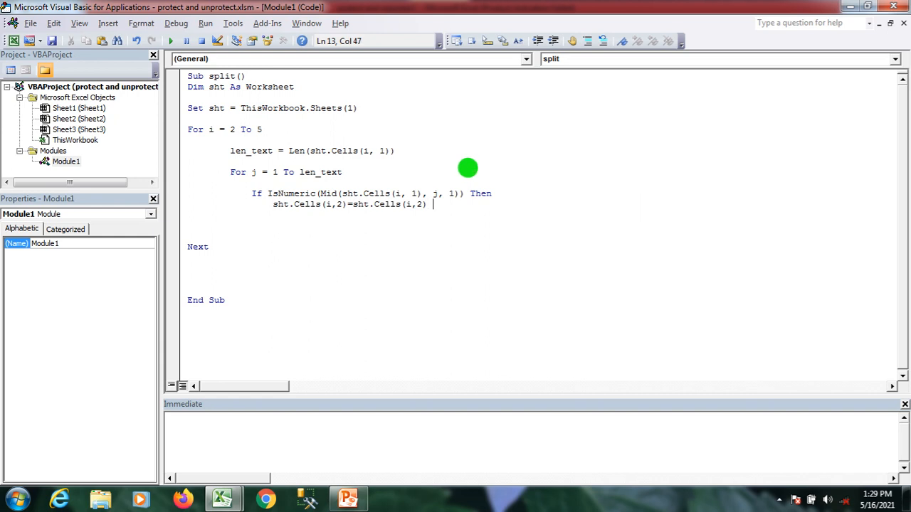
Append the current character with & Mid(sht.Cells(i, 1), j, 1)
text(& mi)
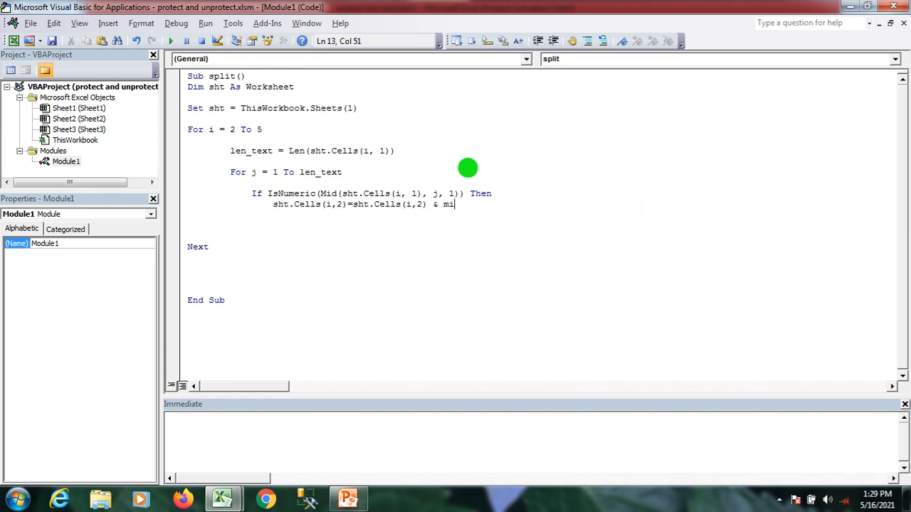
text(d(sh)
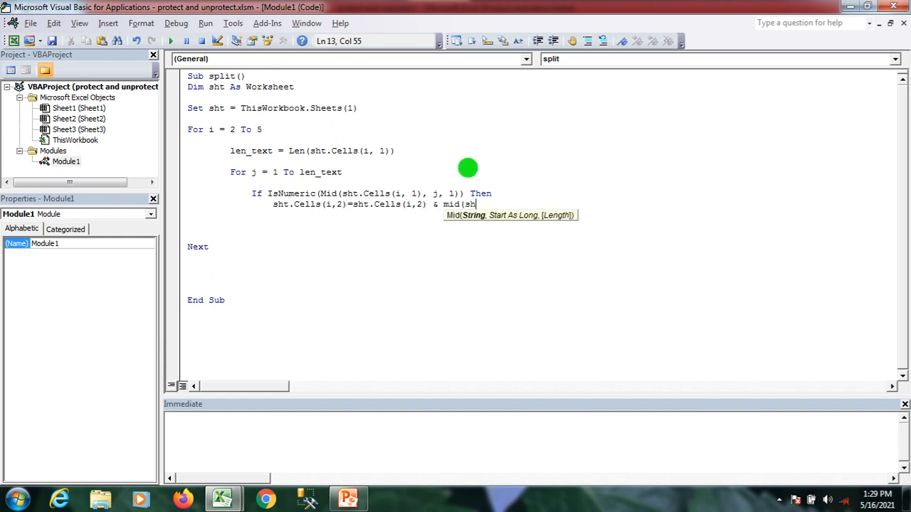
text(t.Cells(i,)
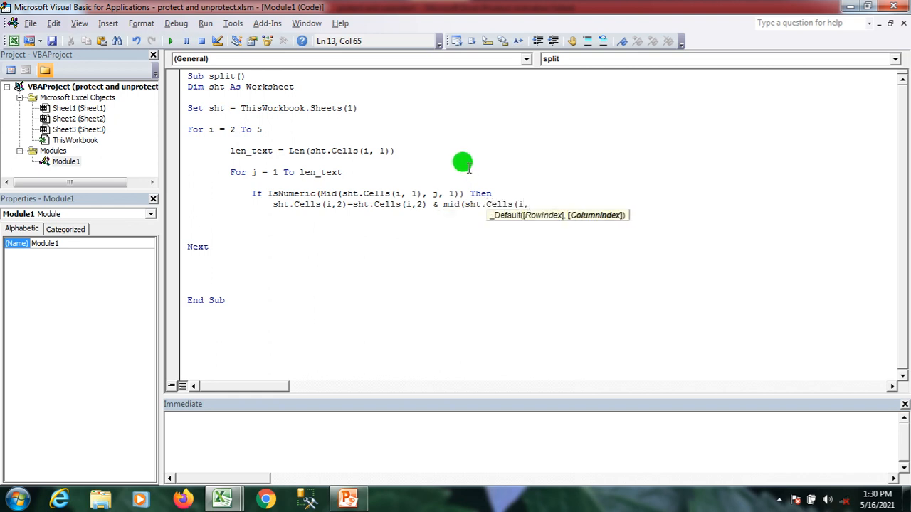
text(1))
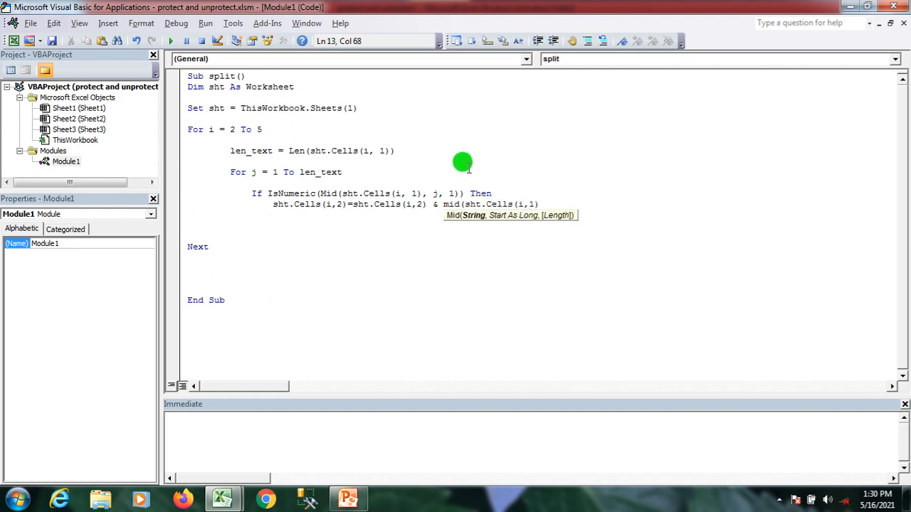
text(j, 1)
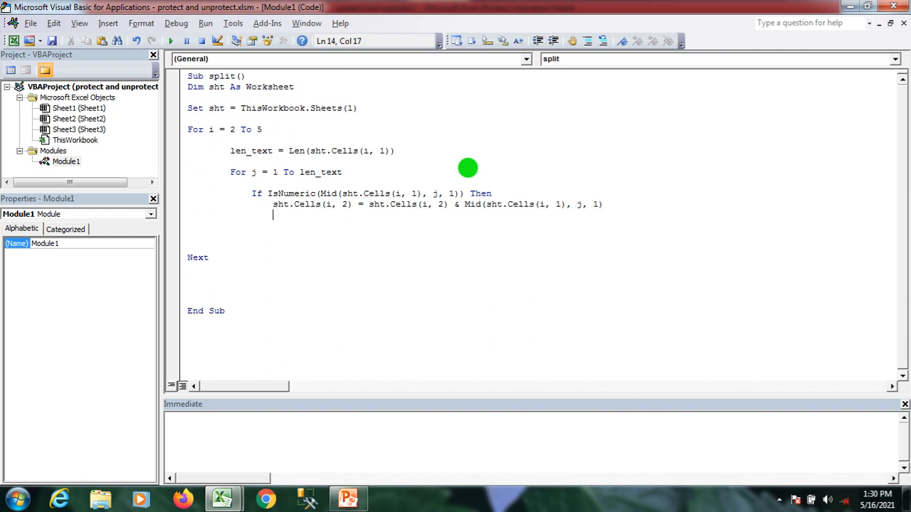
Add an Else branch reusing the assignment line, pointed at column 3 for text
text(Else)
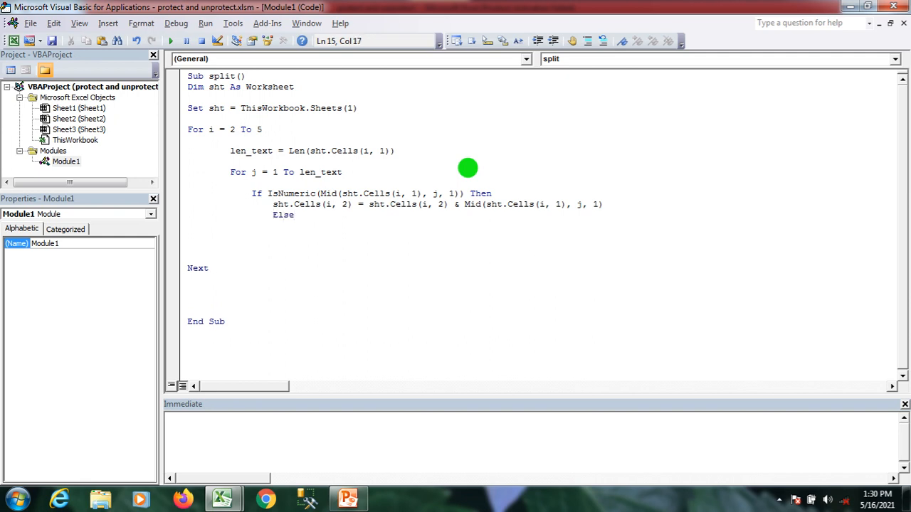
mouse_move(271, 197)
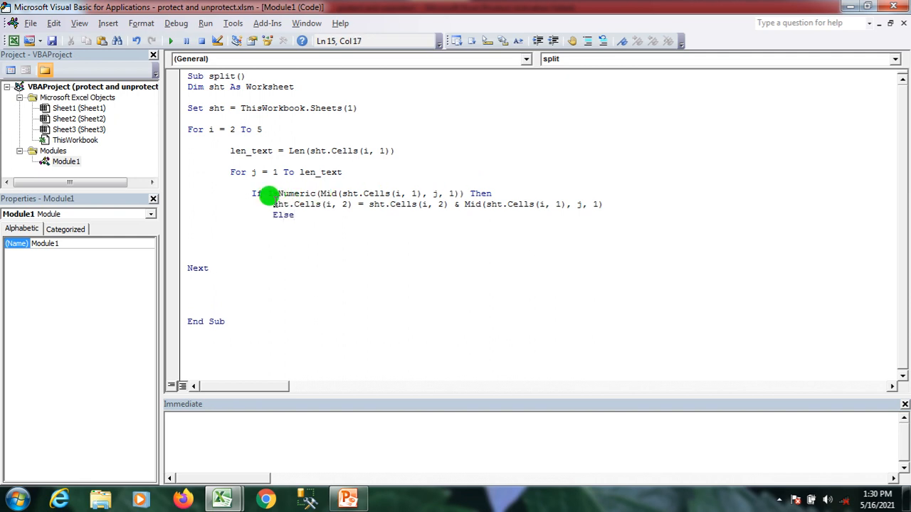
drag(273, 205, 530, 205)
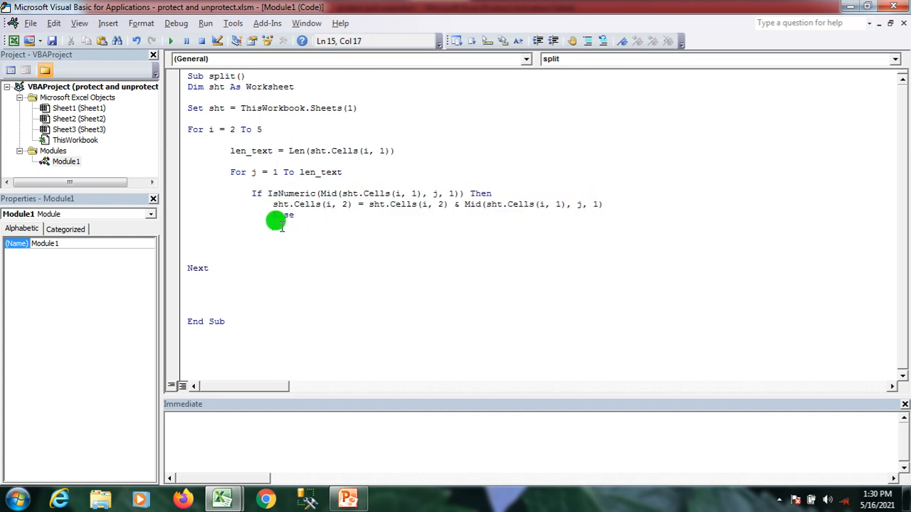
text(sht.Cells(i, 2) = sht.Cells(i, 2) & Mid(sht.Cells(i, 1), j, 1))
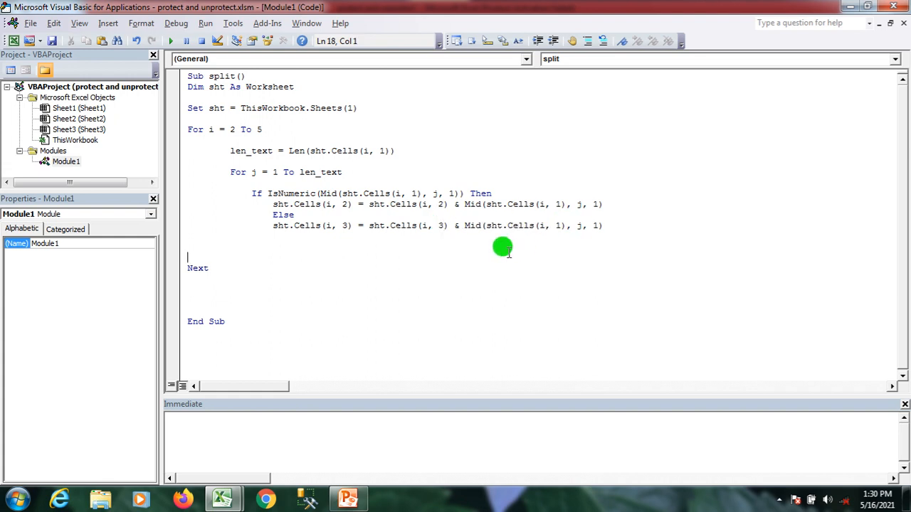
Close the branch and character loop with End If and Next
click(253, 247)
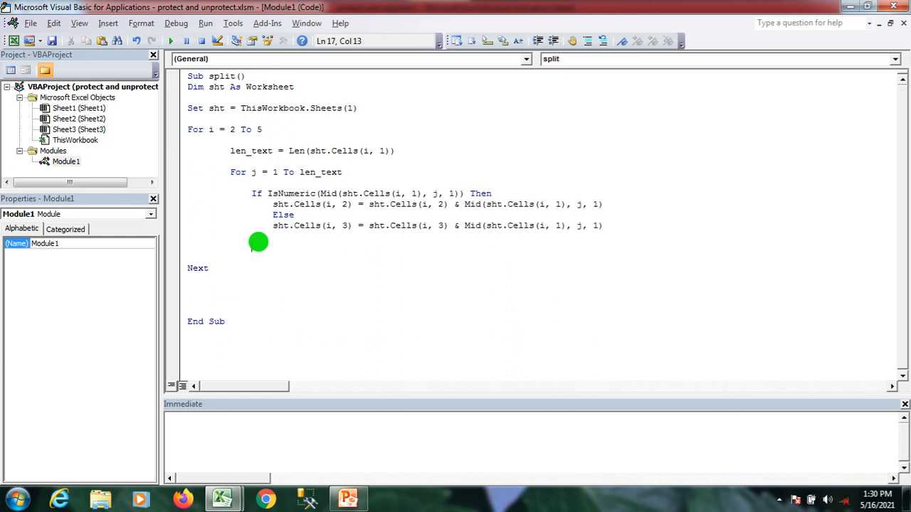
text(if)
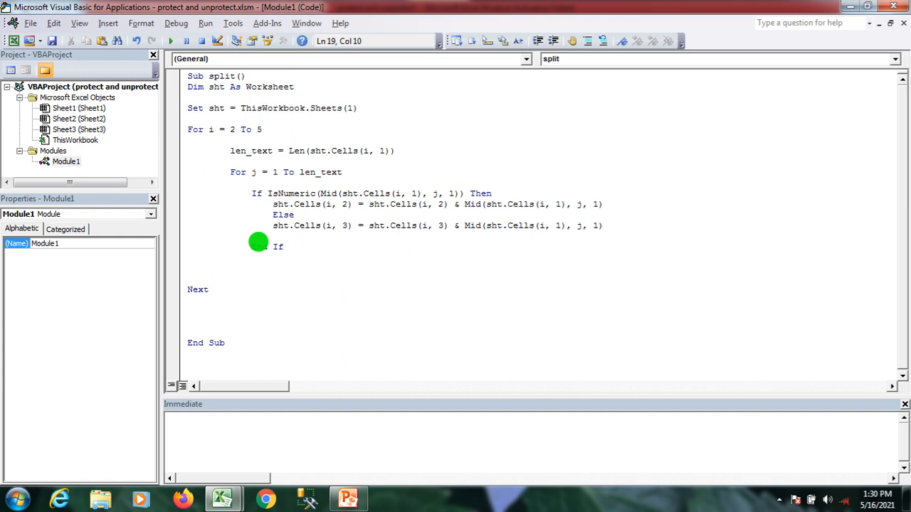
text(next)
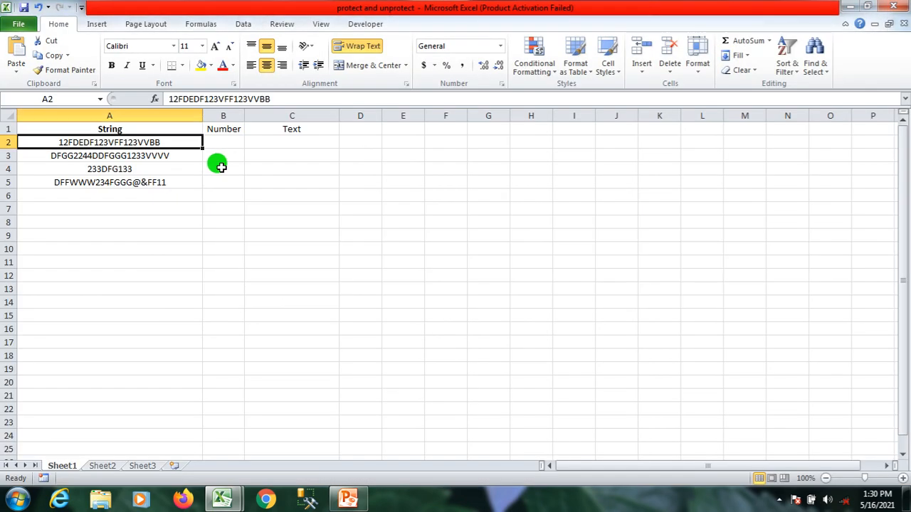
Check the source strings and confirm Number cell B2 is still empty
click(145, 182)
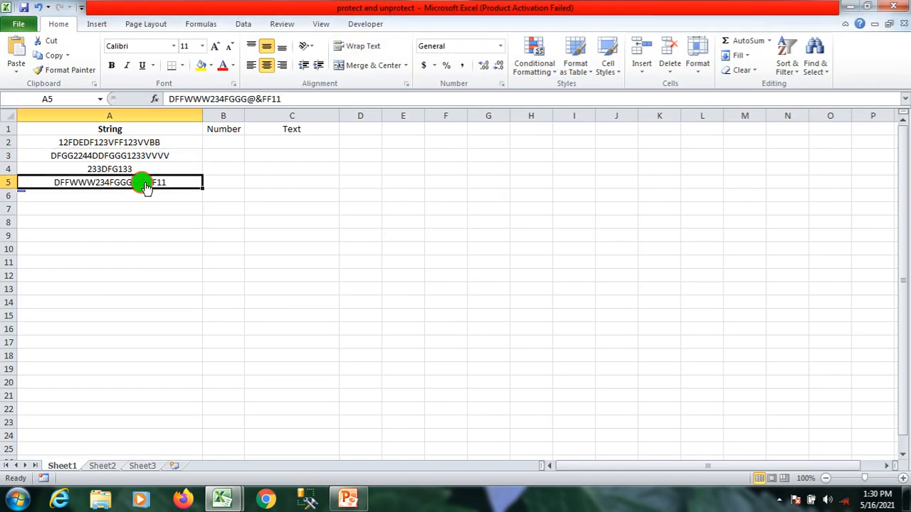
click(135, 155)
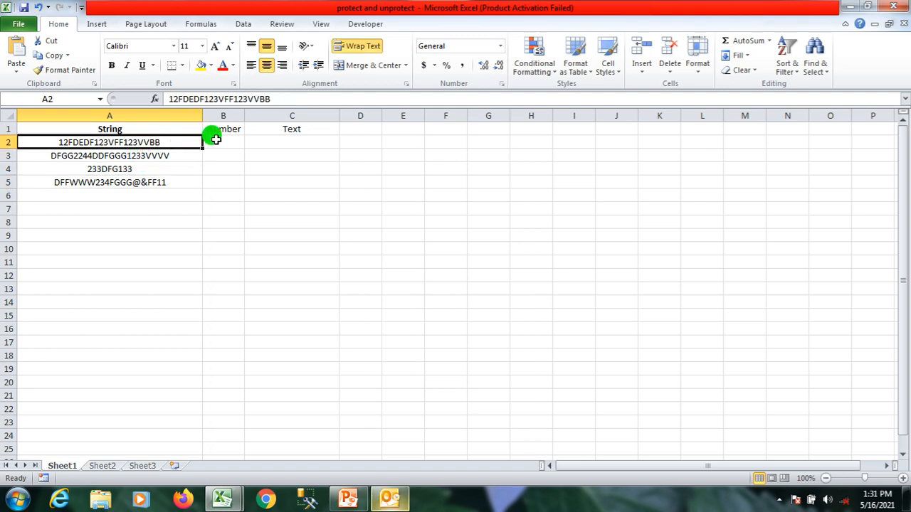
click(222, 142)
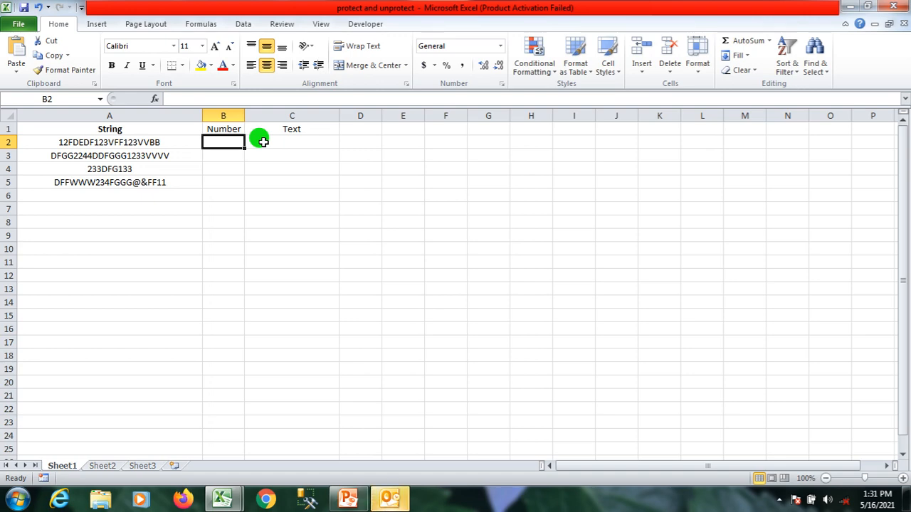
Run the split macro and review the digits in column B and letters in column C
click(291, 143)
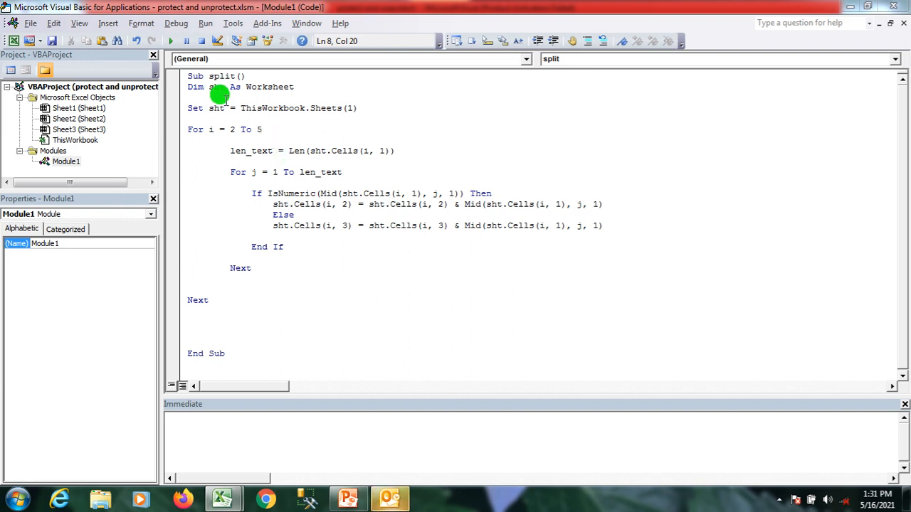
mouse_move(174, 41)
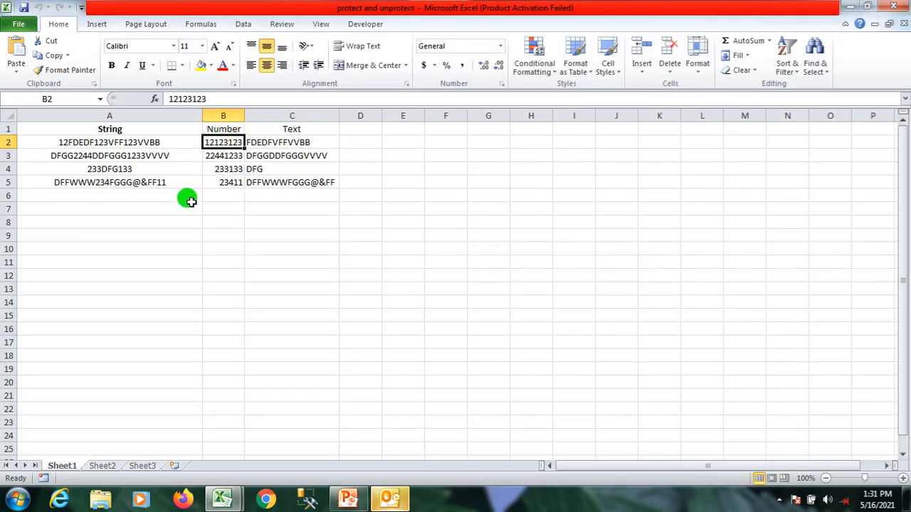
click(108, 208)
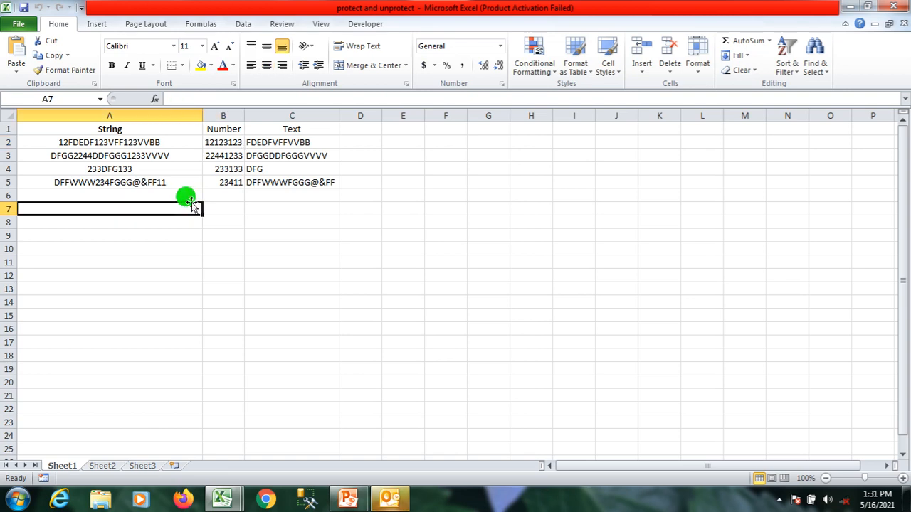